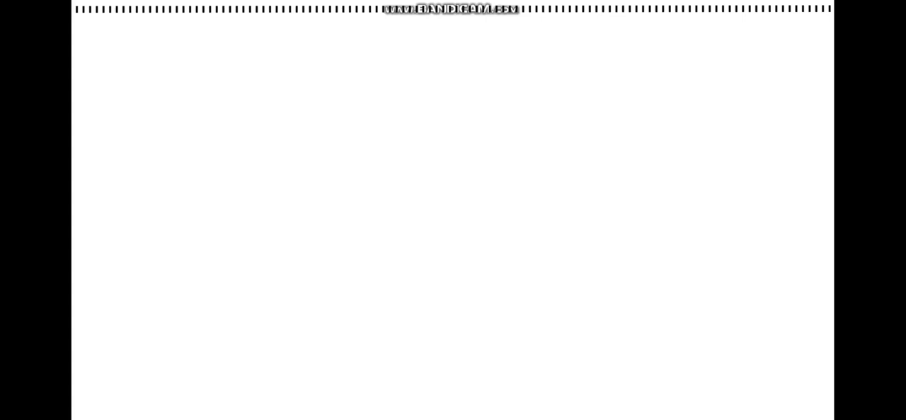
Step: Type the title line 'ESA and the rest api access'
type("ESA and the")
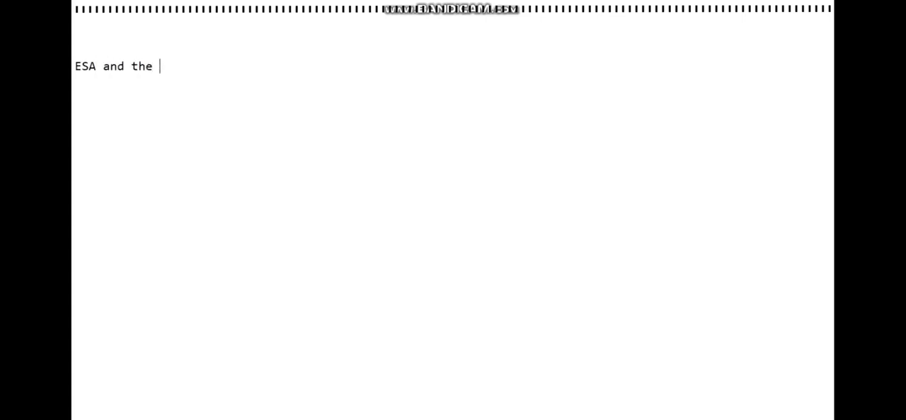
type("rest api")
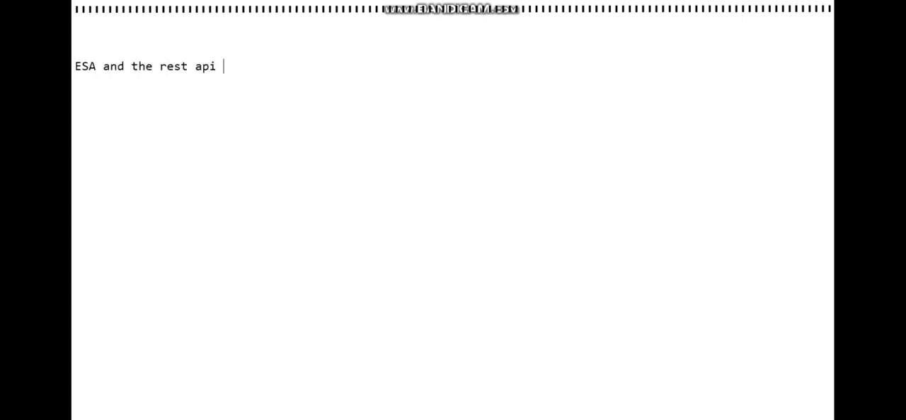
type("access")
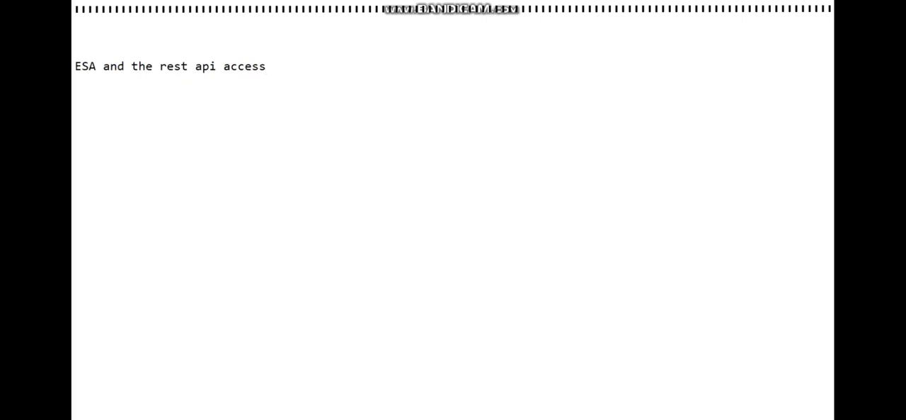
Step: Define ESA as the IronPort email security appliance covering spam, viruses, malicious stuff
type("ESA")
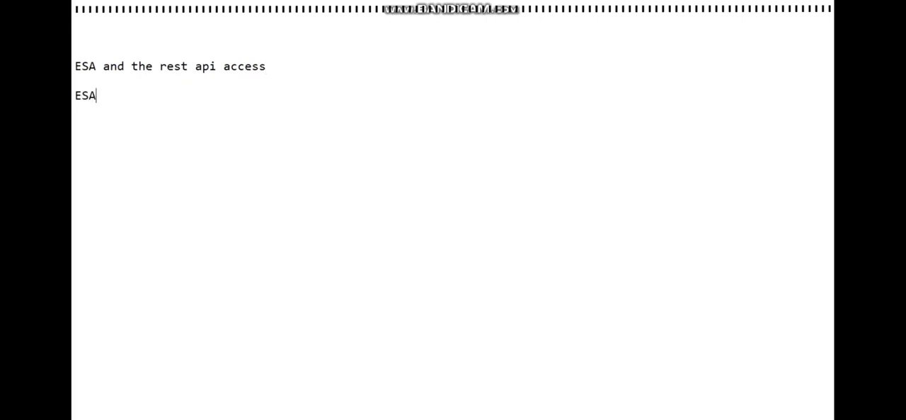
type("-- email")
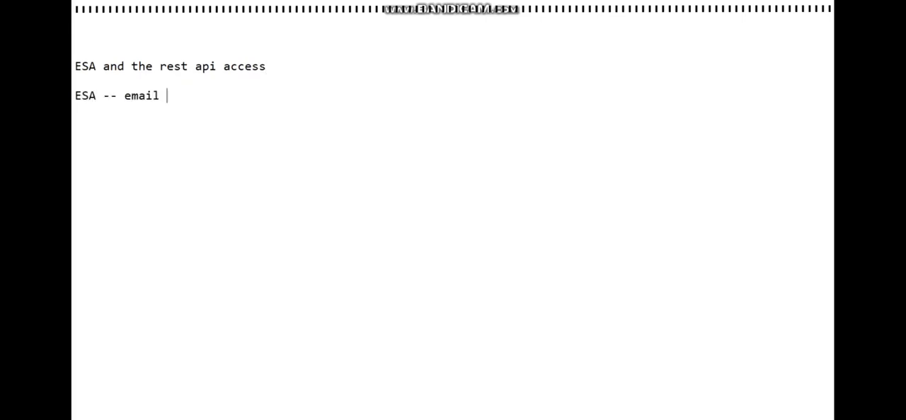
type("security appliance")
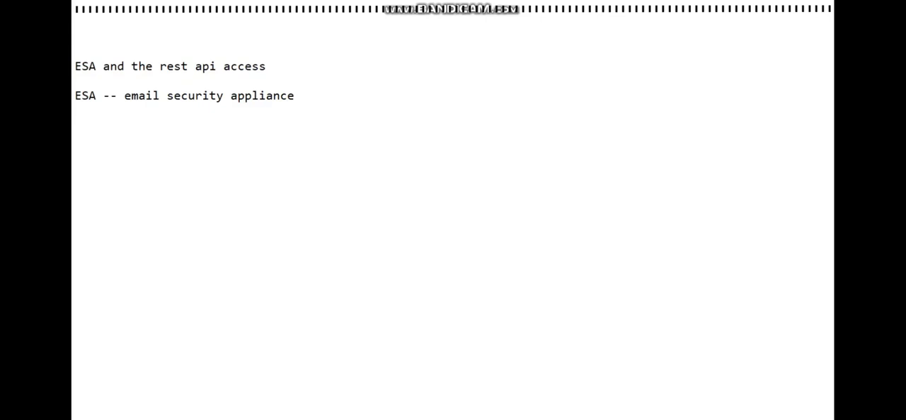
type("spam,")
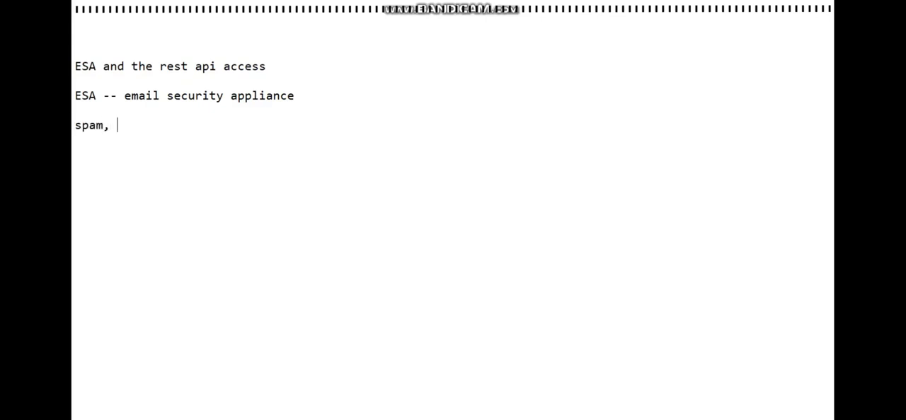
type("viruses,")
left_click(250, 154)
type("malicio")
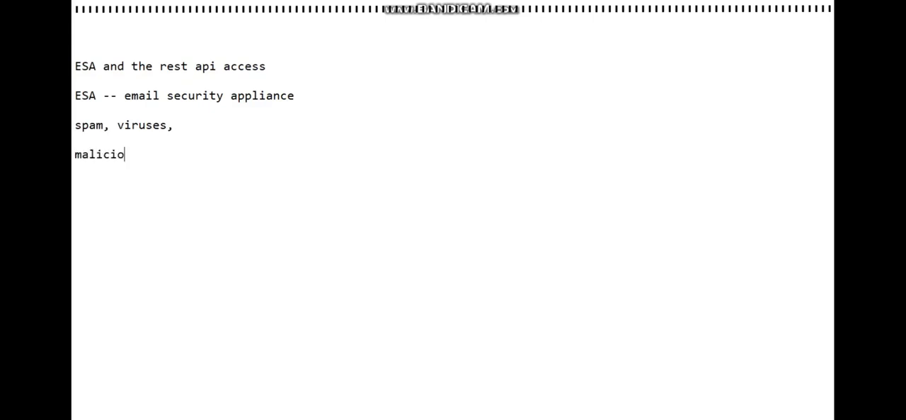
type("us stuff")
left_click(186, 96)
type(" --- ironpotry")
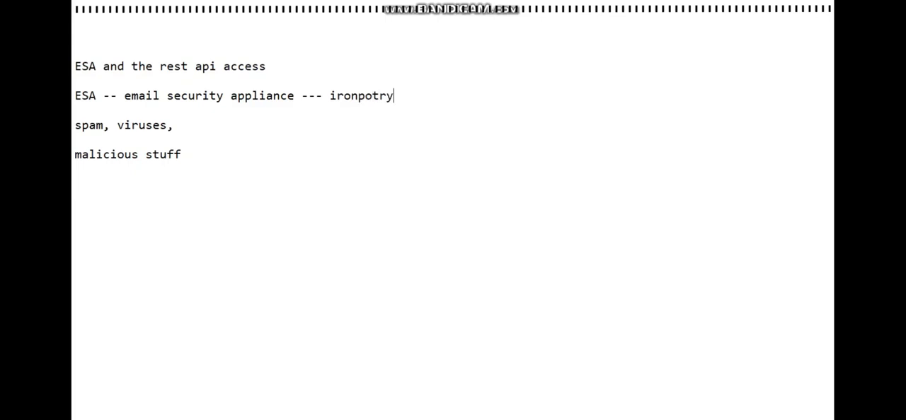
key("BackSpace")
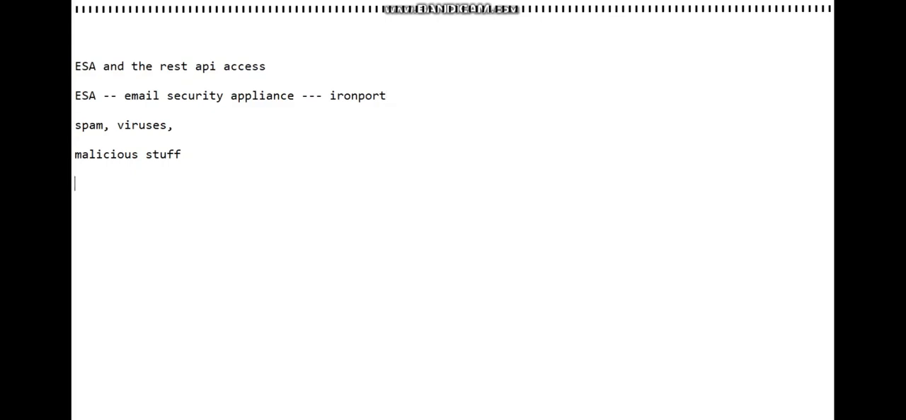
Step: Write the ESA path 'GUI --> Network --> Interfaces --> Asyncos API'
type("ESA")
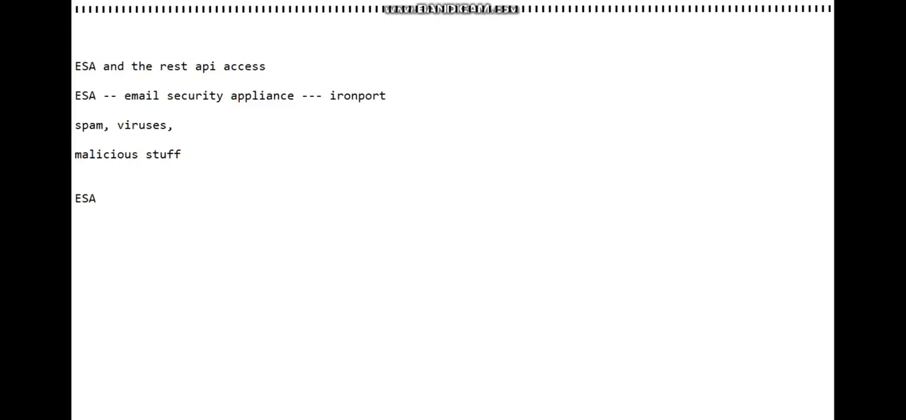
type("GUI")
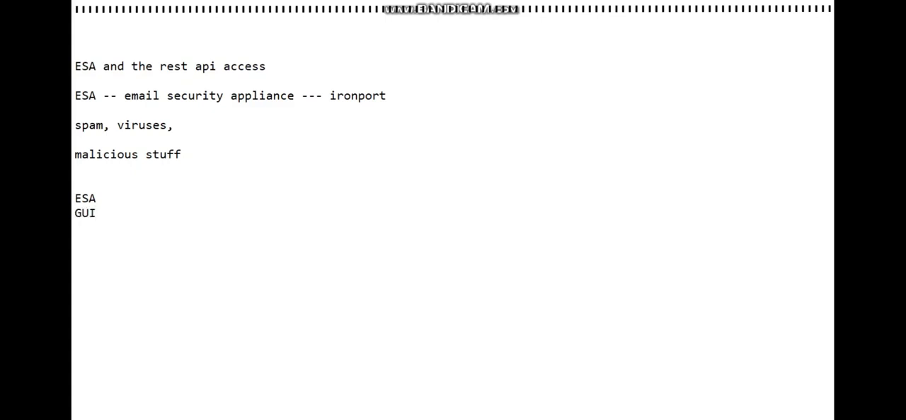
type("--")
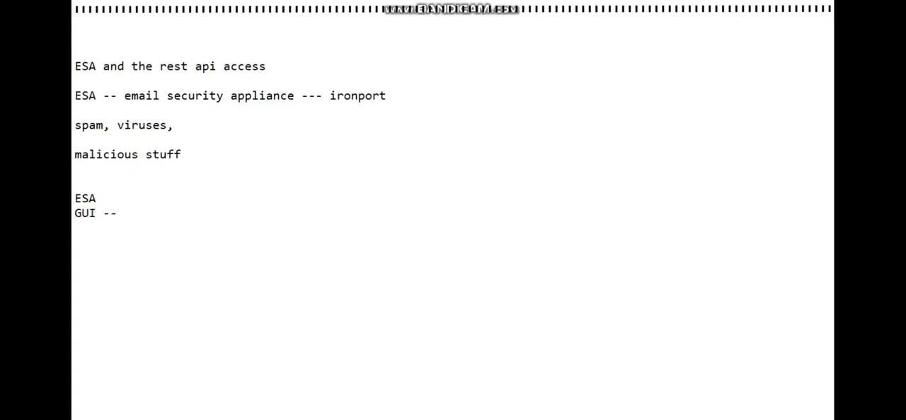
type(">")
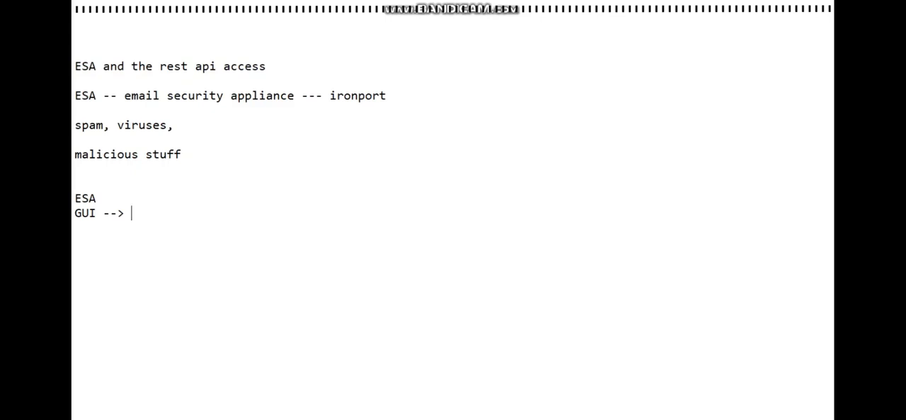
type("N")
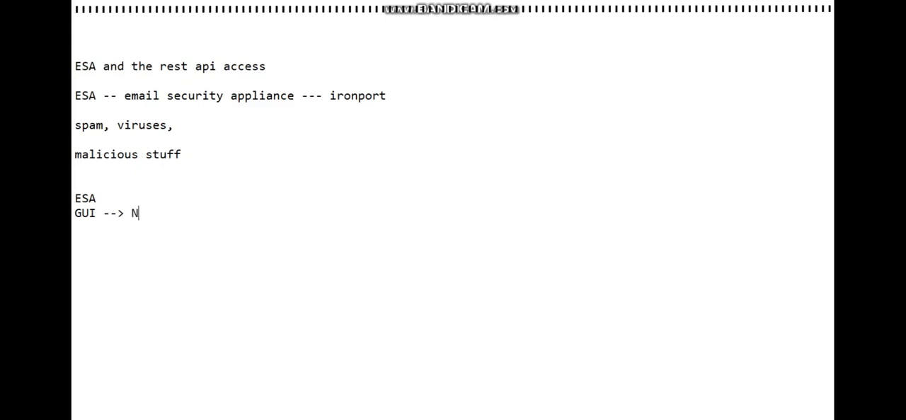
type("etwork --> Interfaces")
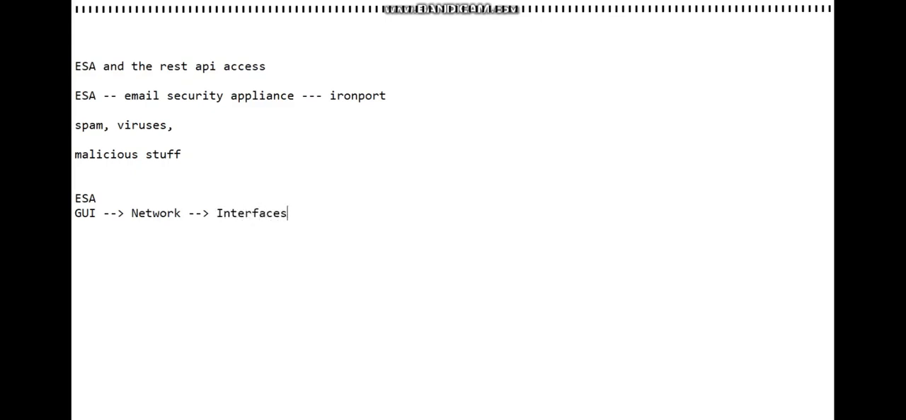
type("--> A")
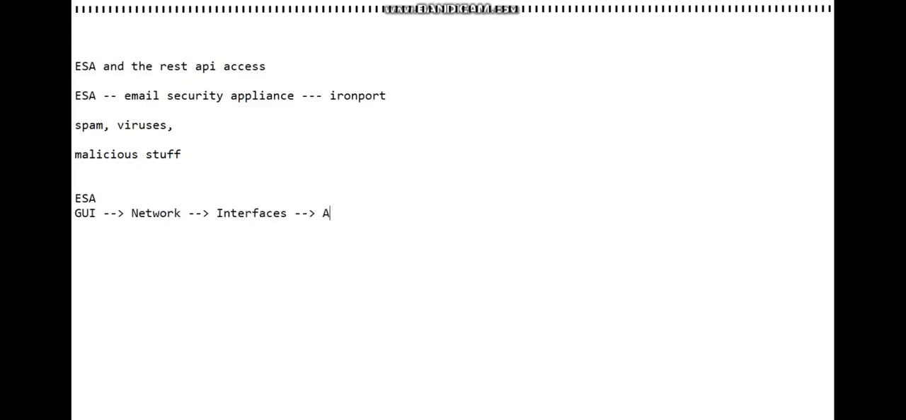
type("syncos")
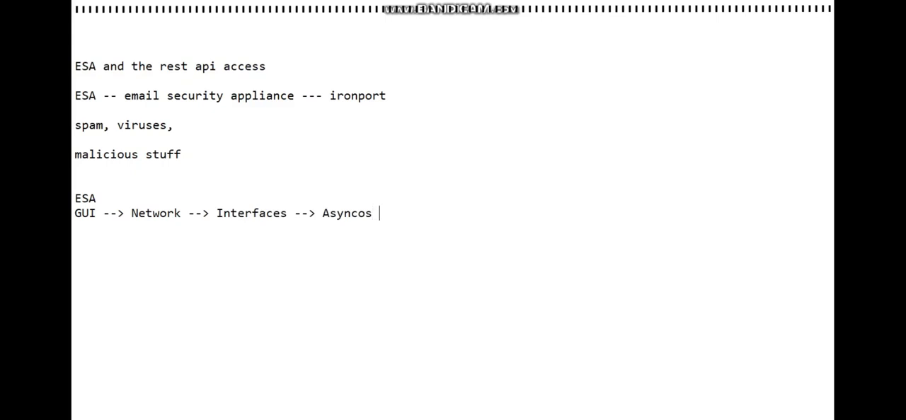
type("API")
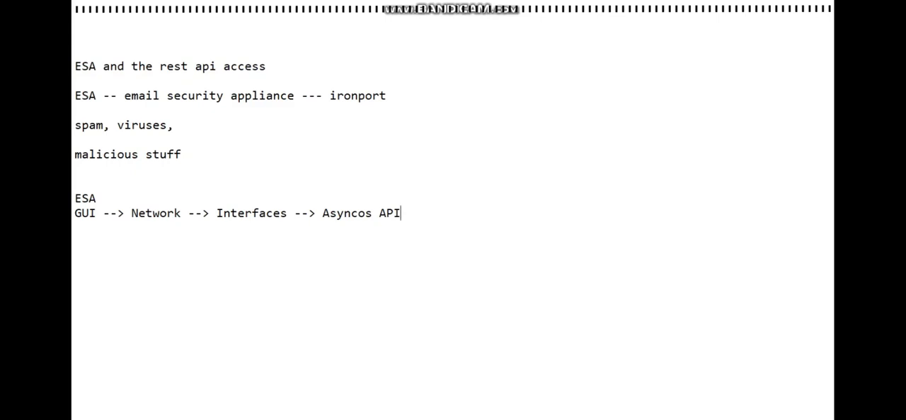
Step: Extend the path with '---> 6080 and 6443 ---> Default'
type("---")
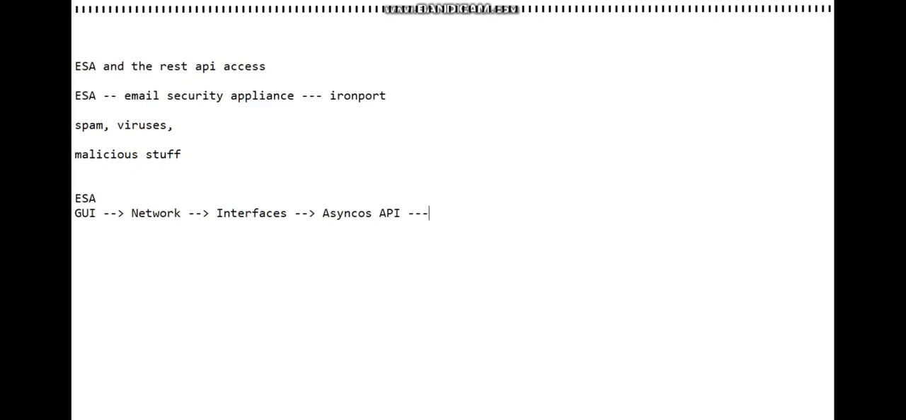
type("> 6080 and 6443")
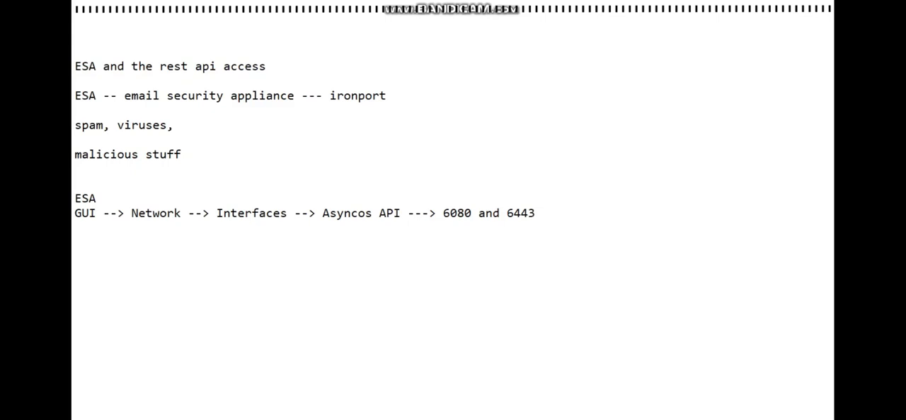
type("--->")
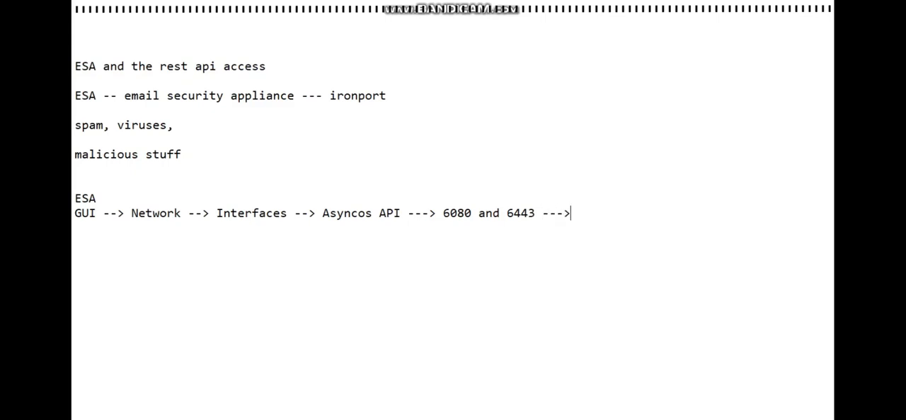
type("Default")
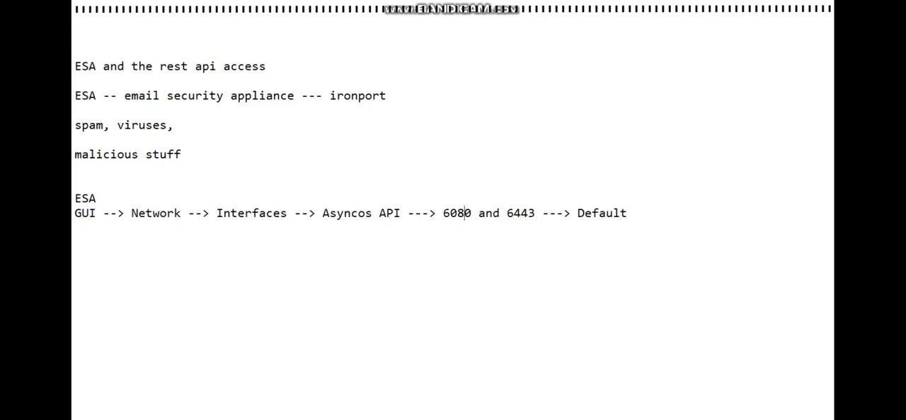
double_click(458, 213)
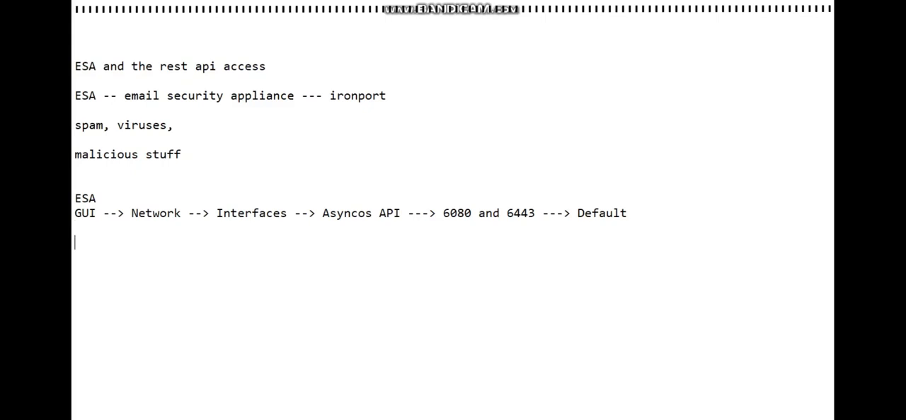
Step: Add the notes 'submit and commit' and 'username - Access'
type("submit and")
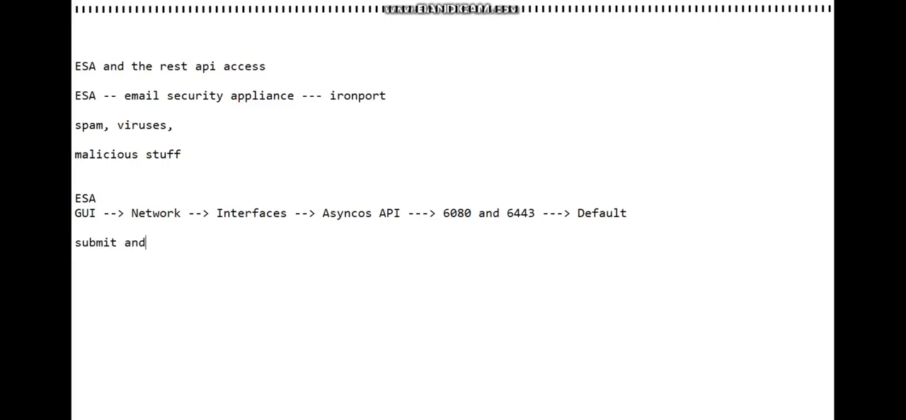
type("commit")
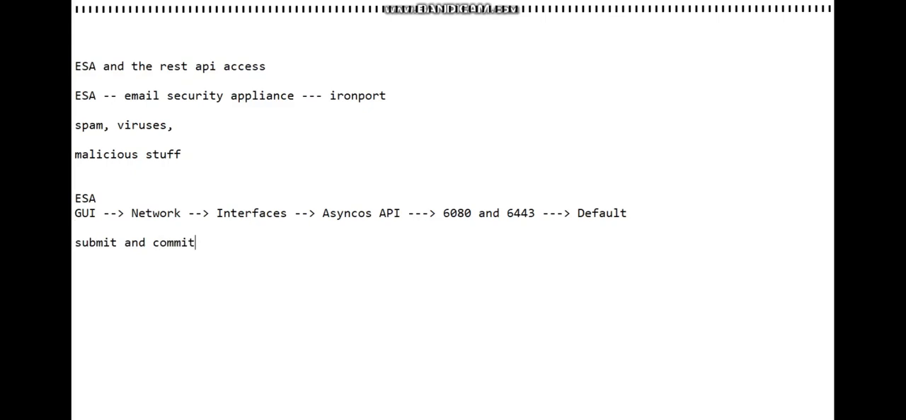
type("us")
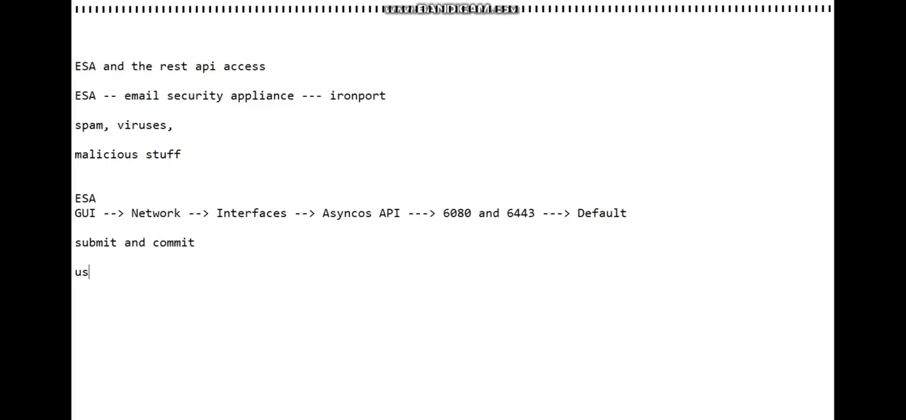
type("er")
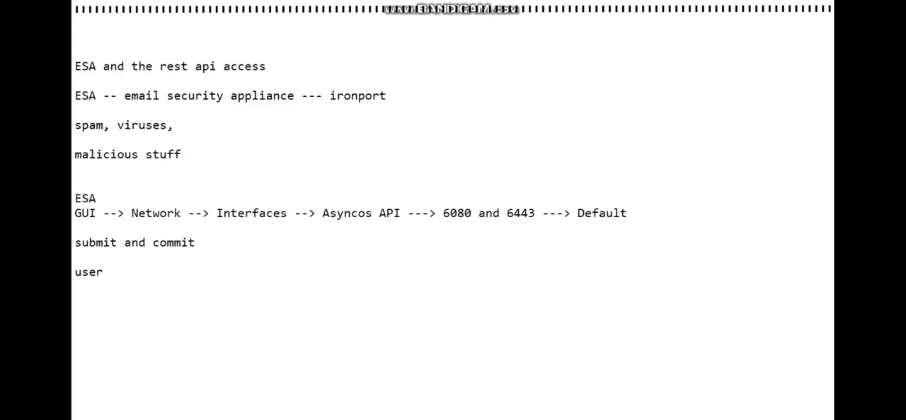
type("name")
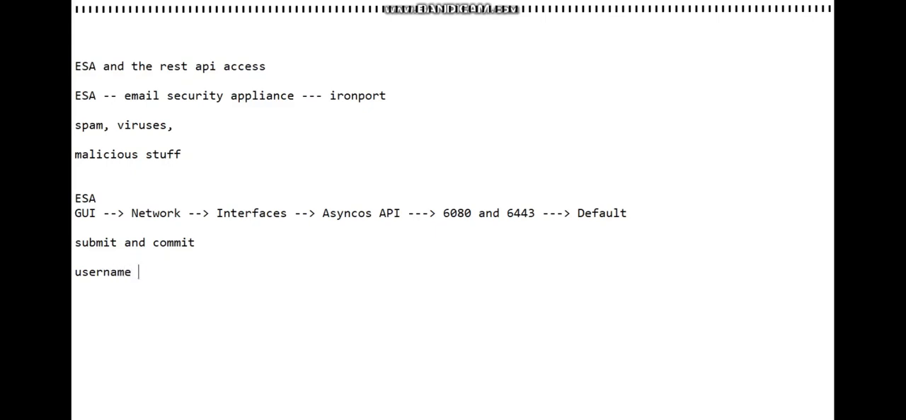
type("-")
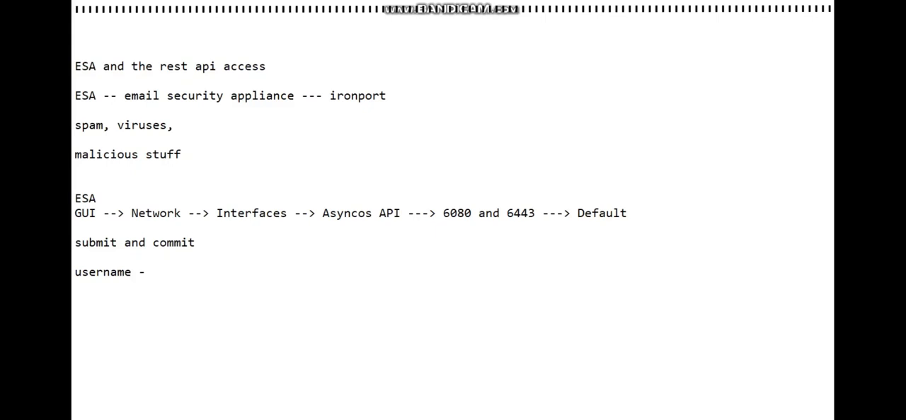
type("Access")
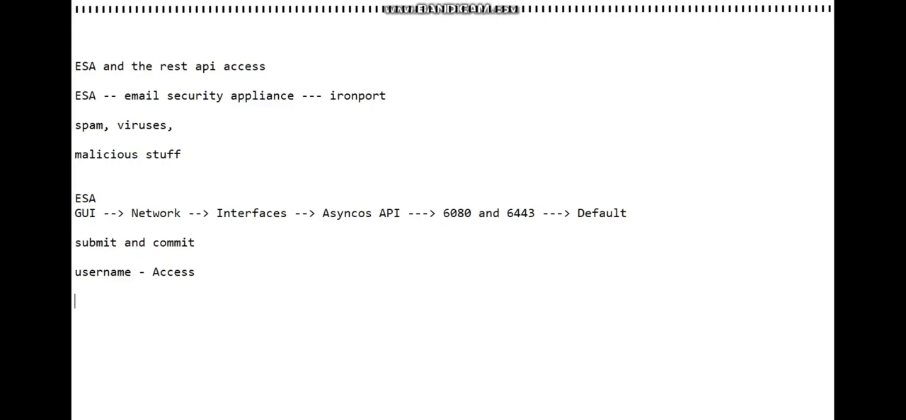
Step: Add a dashed divider and paste the Python requests system_time script below it
type("-----------------------------------")
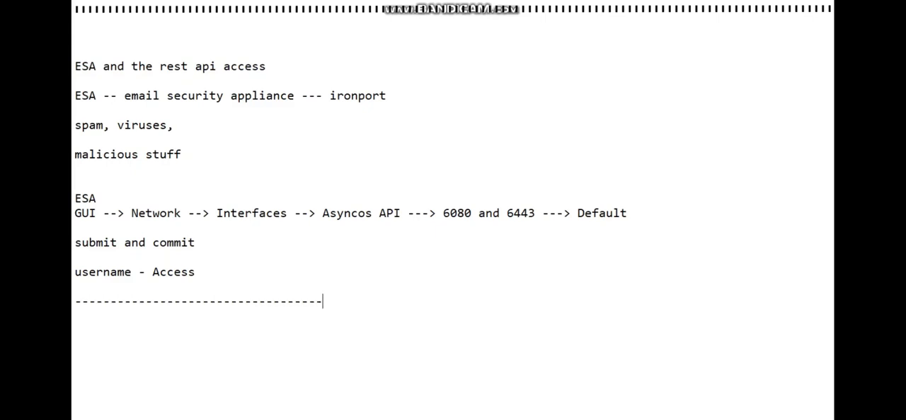
key("Enter")
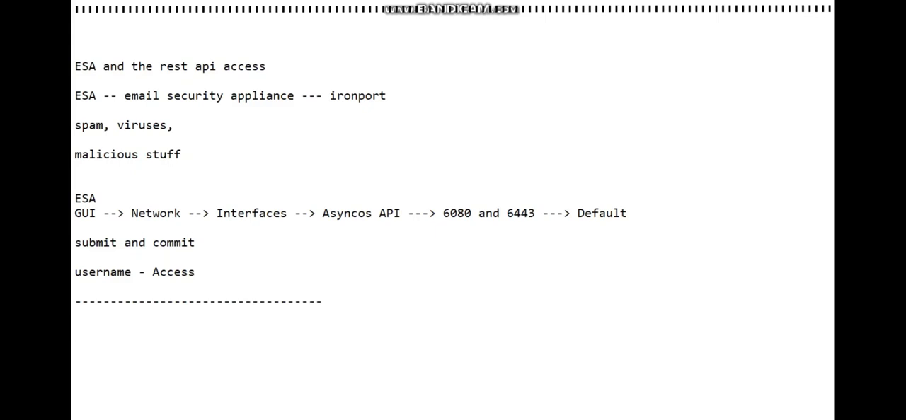
key("enter")
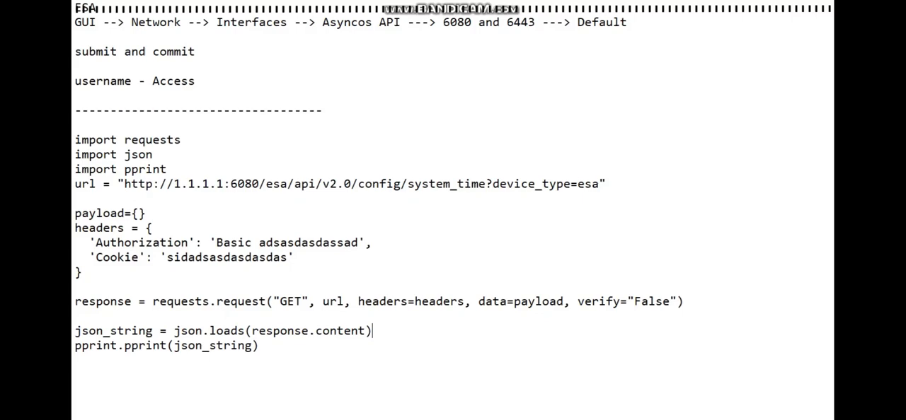
Step: Remove the blank line before json_string and add PC notes: pip install requests, python.org
key("Backspace")
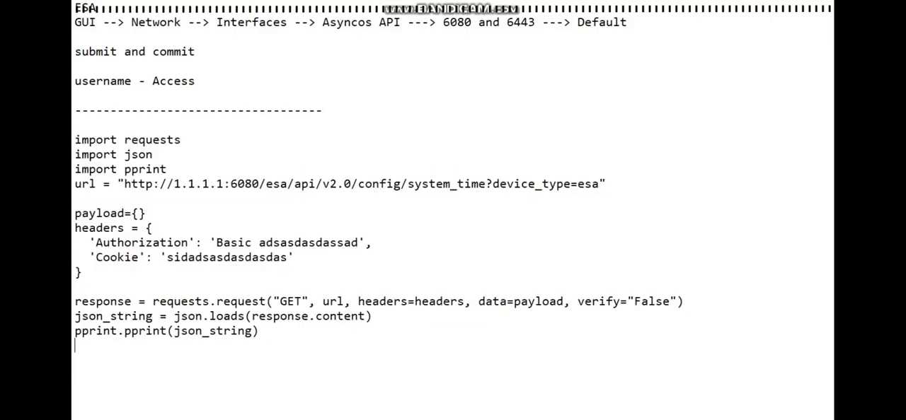
double_click(152, 139)
type("PC:")
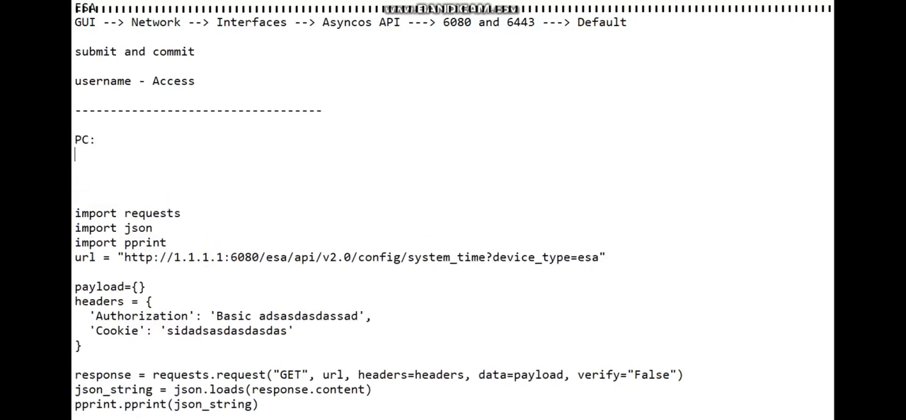
type("cmd --")
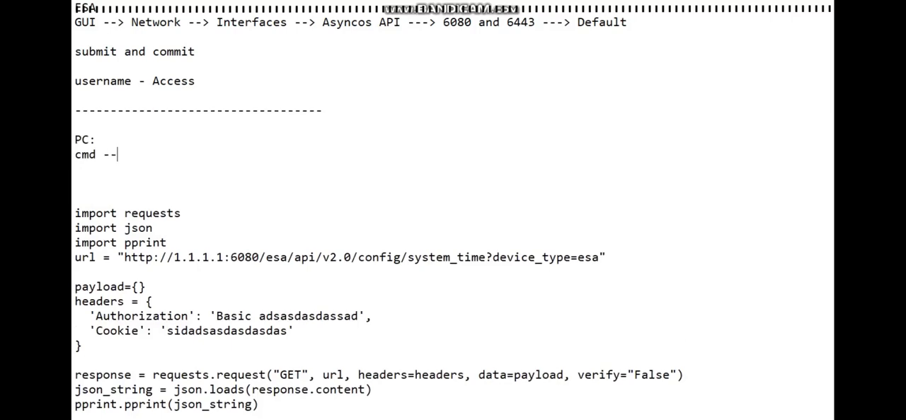
type("p")
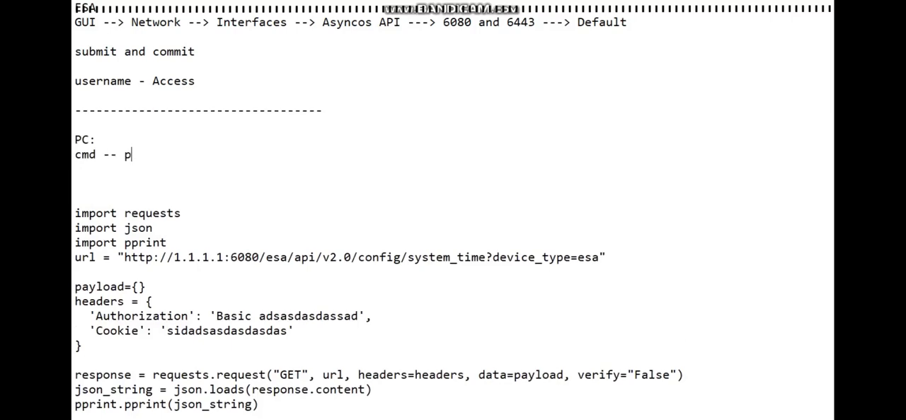
type("ip install")
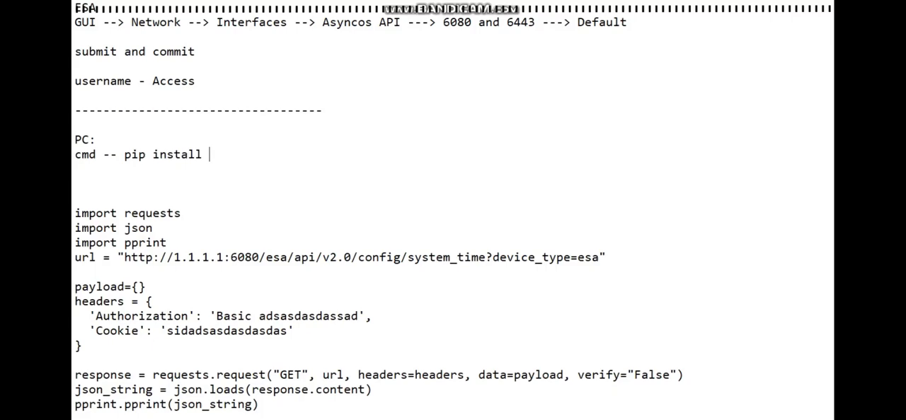
type("requests")
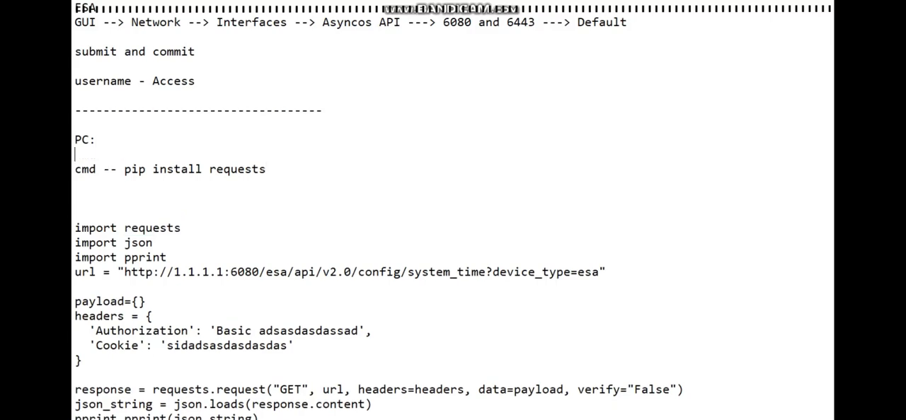
type("python")
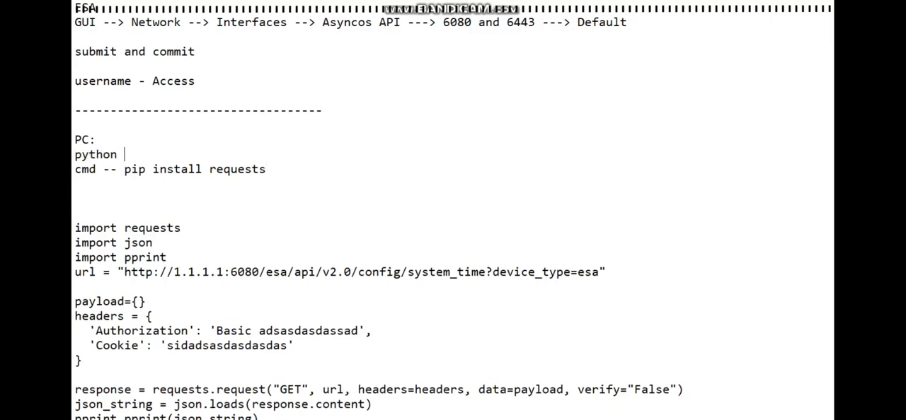
type("--- pyt")
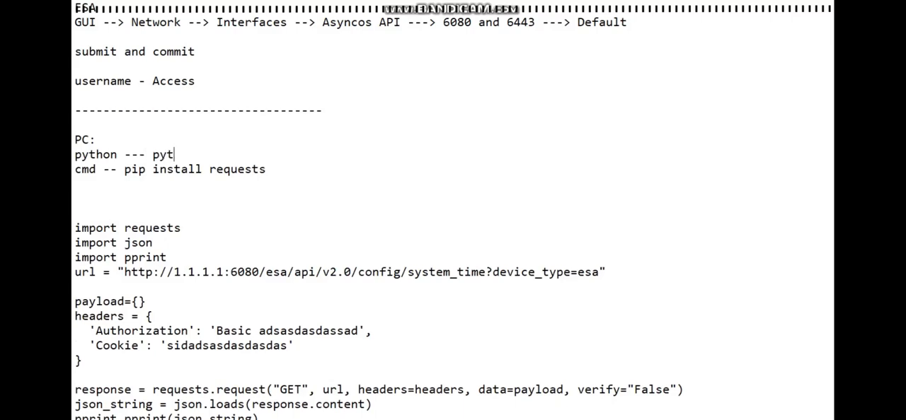
type("hon.ord")
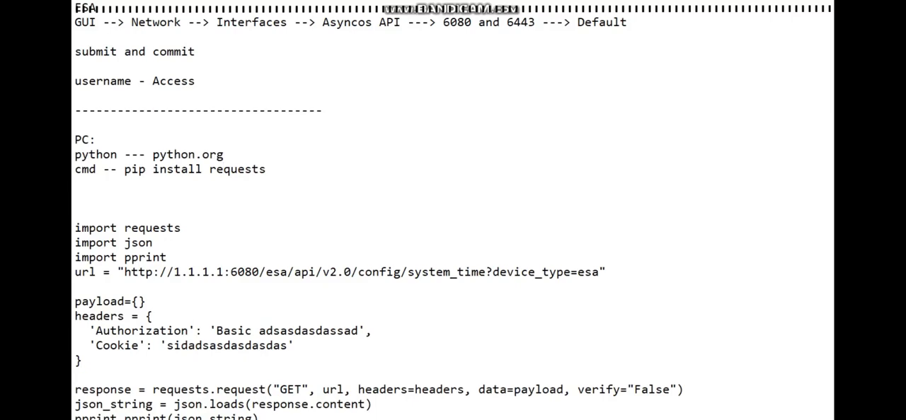
Step: Add 'pip install pprint' and the note 'ESA is reachable'
left_click(167, 257)
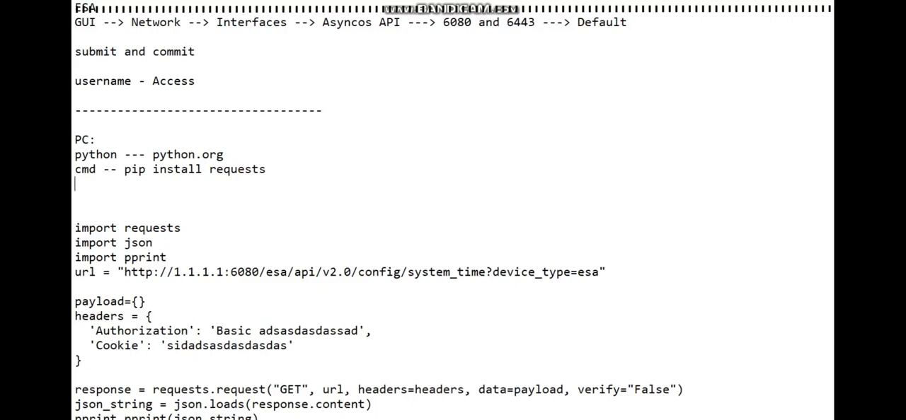
type("p")
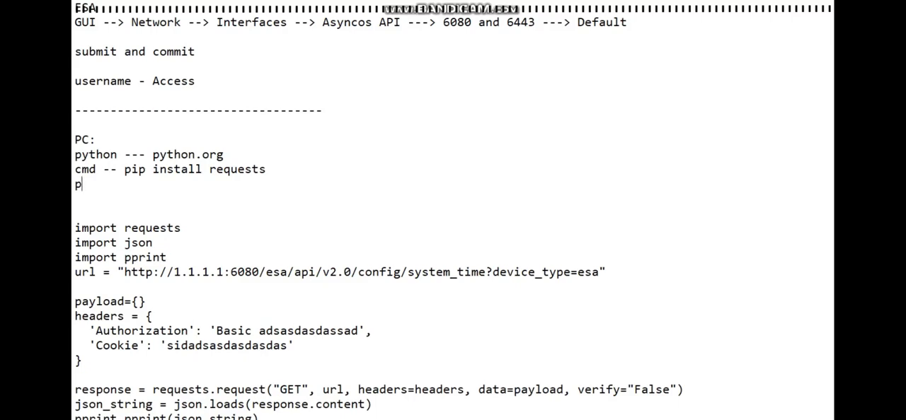
type("print ---")
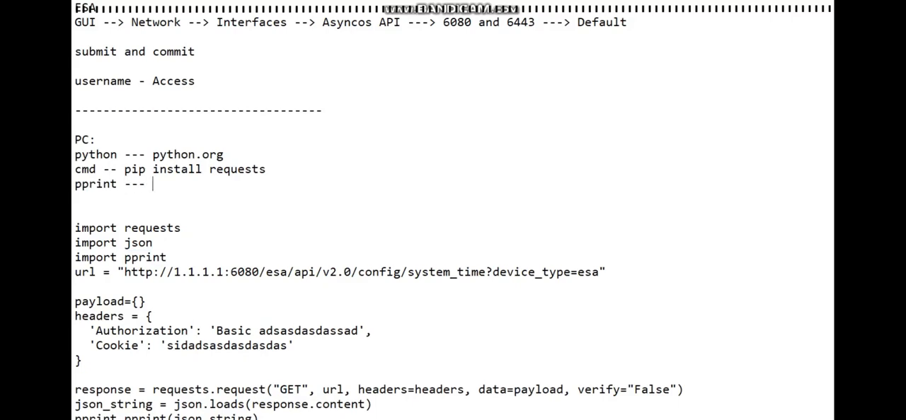
type("pip install")
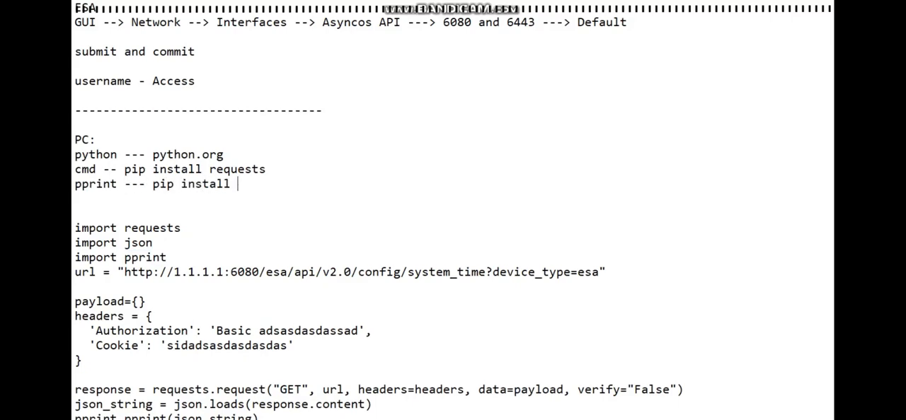
type("pprint")
left_click(450, 213)
type("E")
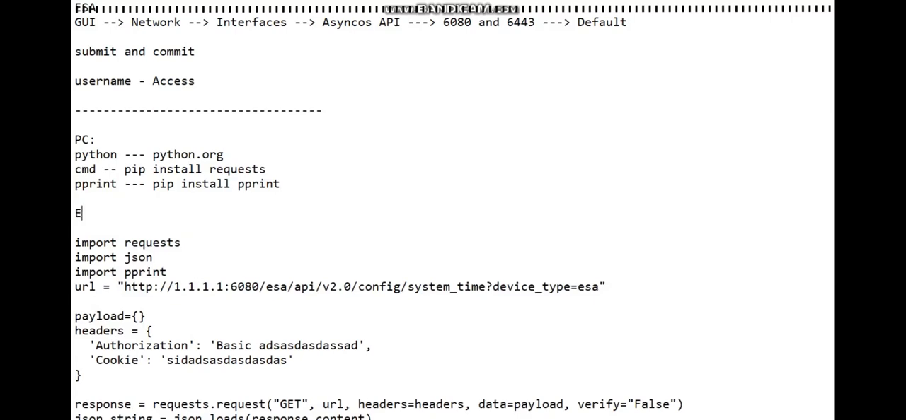
type("SA is reachav")
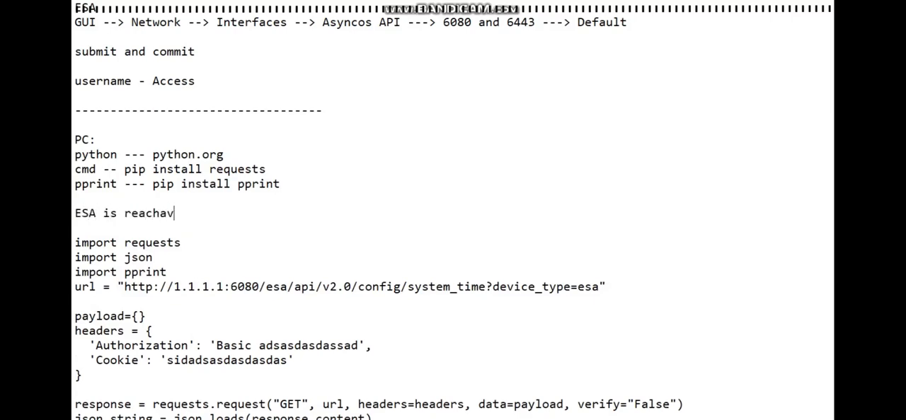
type("ble")
type("-------------------------------")
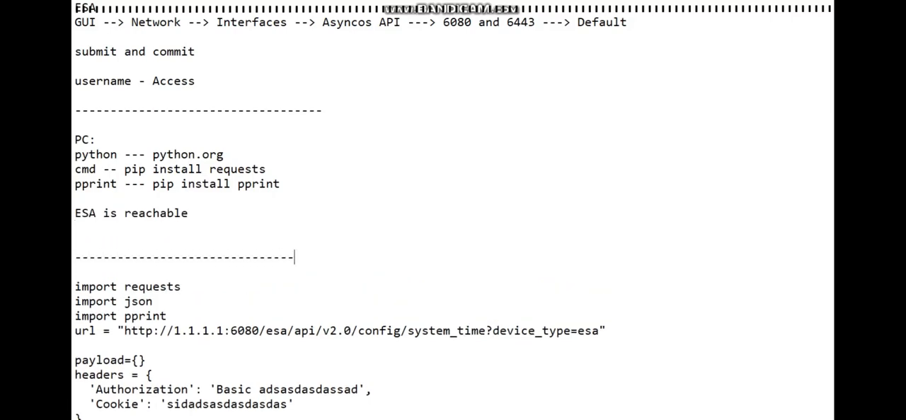
Step: Mark the requests import '- Imp', json and pprint '- O', with blank lines before url
scroll("down", 3)
type("--------")
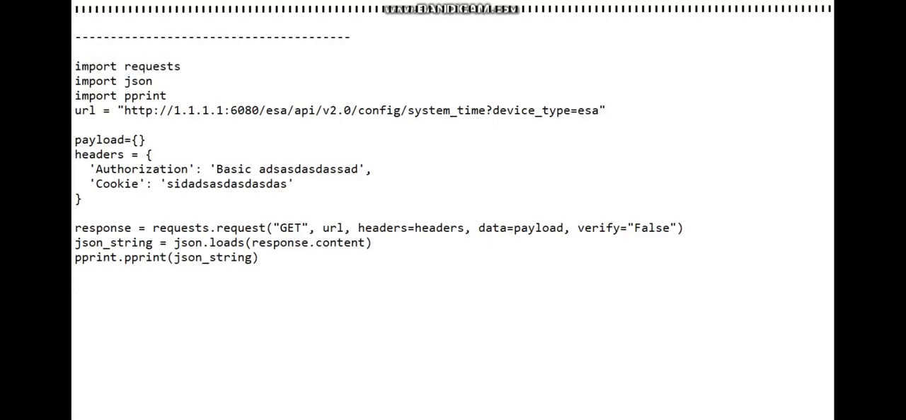
double_click(151, 66)
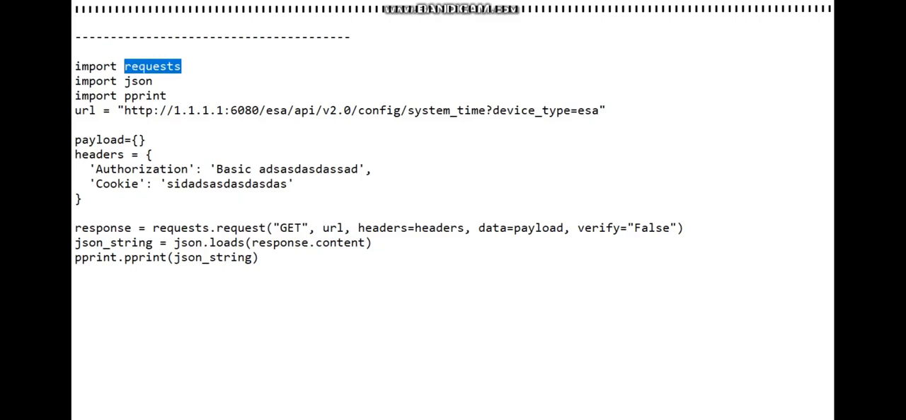
double_click(139, 80)
type("   - O")
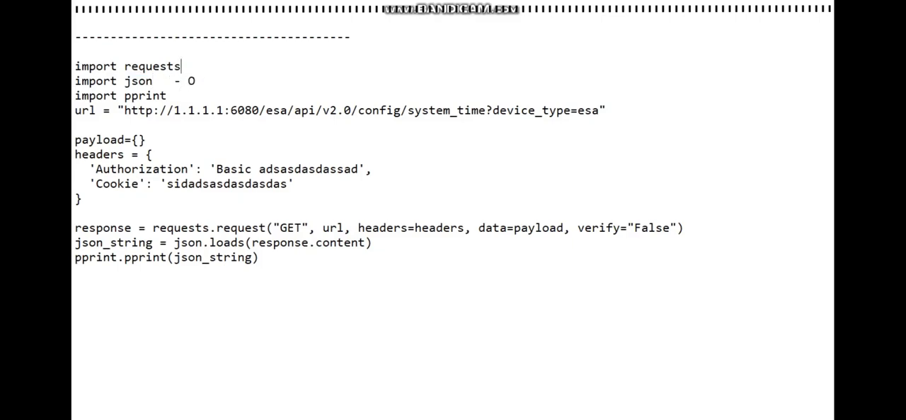
type("- Imp")
left_click(122, 96)
type(" - O")
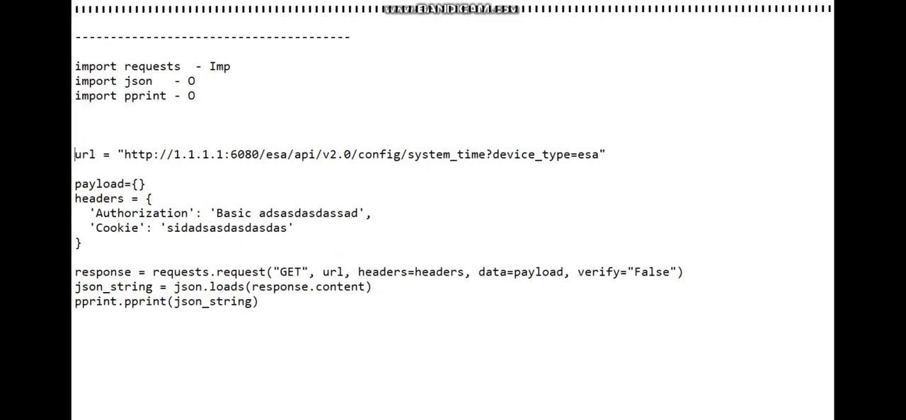
double_click(84, 154)
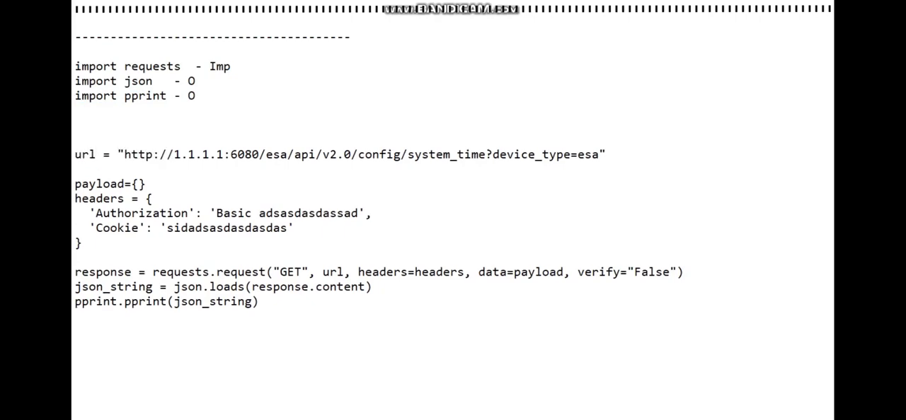
double_click(211, 154)
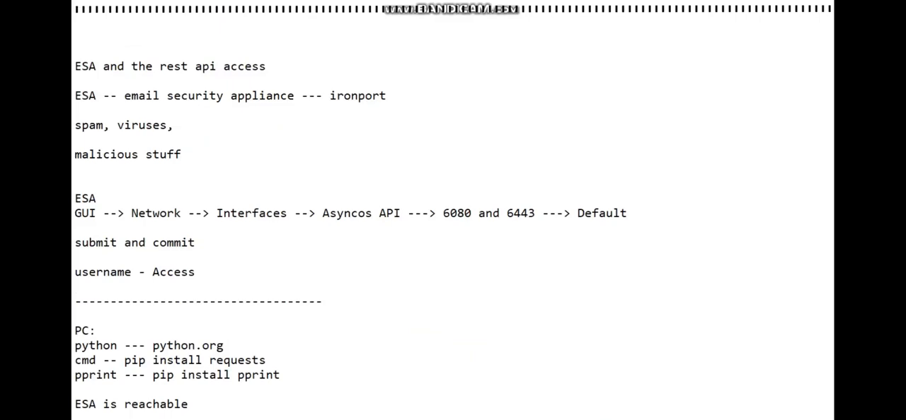
Step: Change the URL's device_type query value to esa
double_click(459, 213)
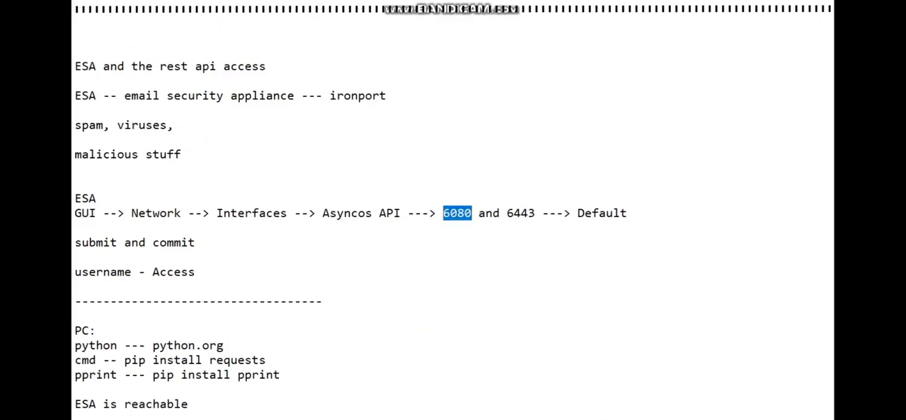
scroll("down", 3)
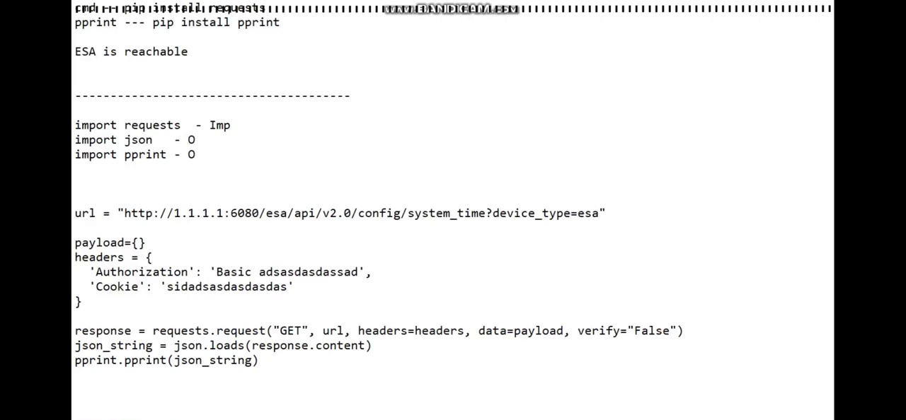
left_click_drag(268, 213, 428, 213)
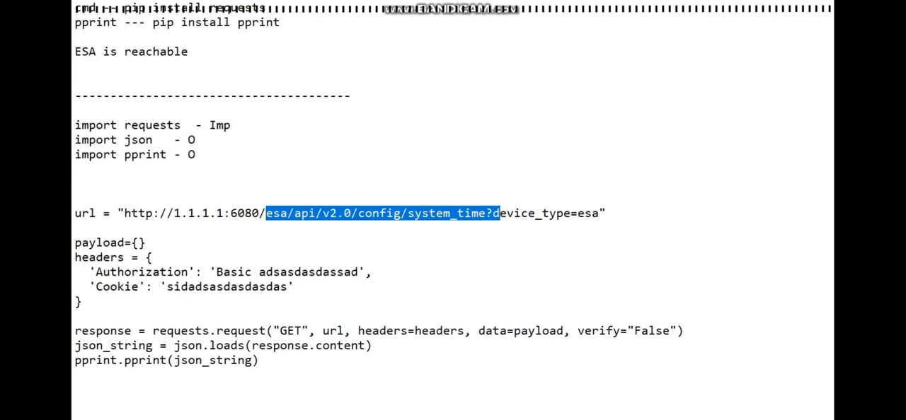
double_click(421, 213)
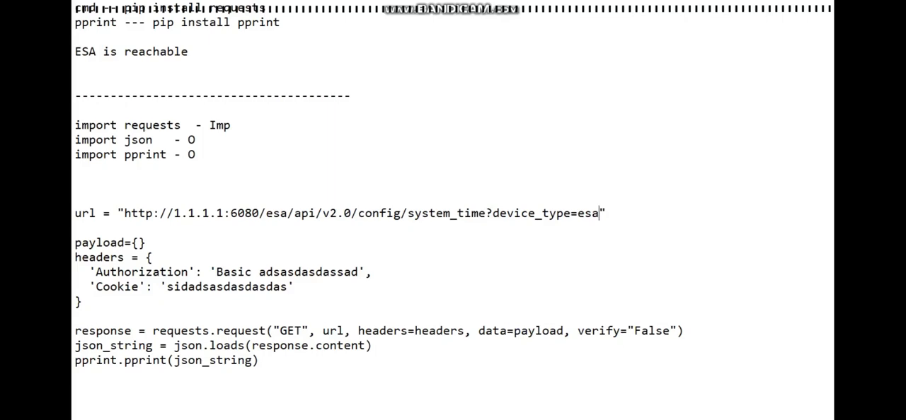
type("sam")
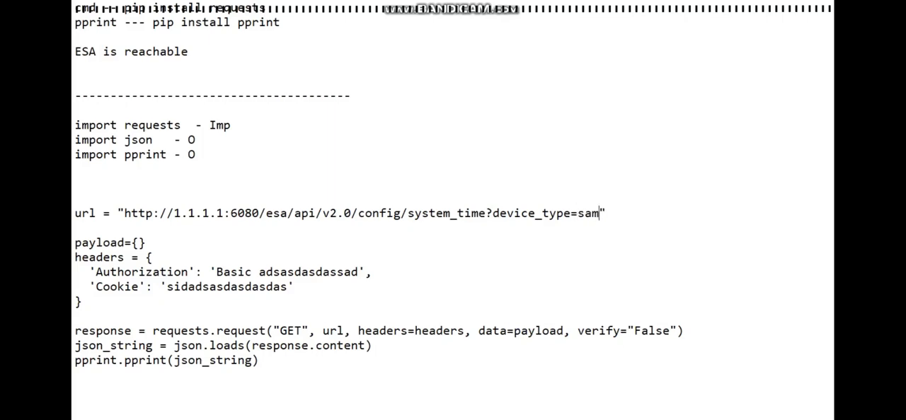
key("BackSpace")
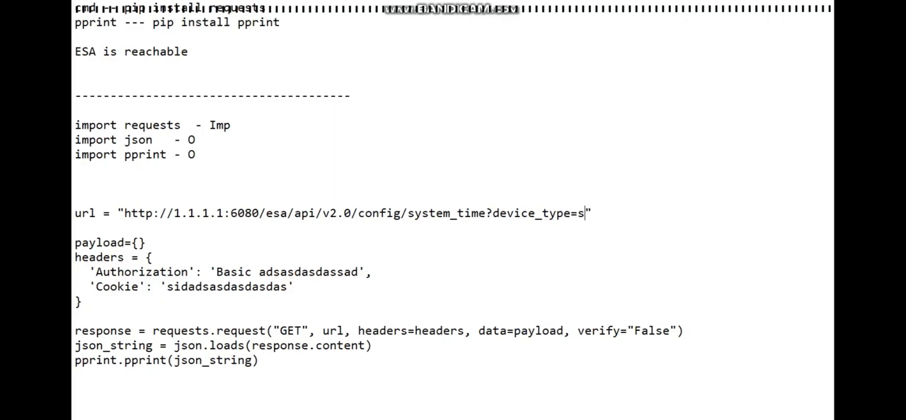
type("sa")
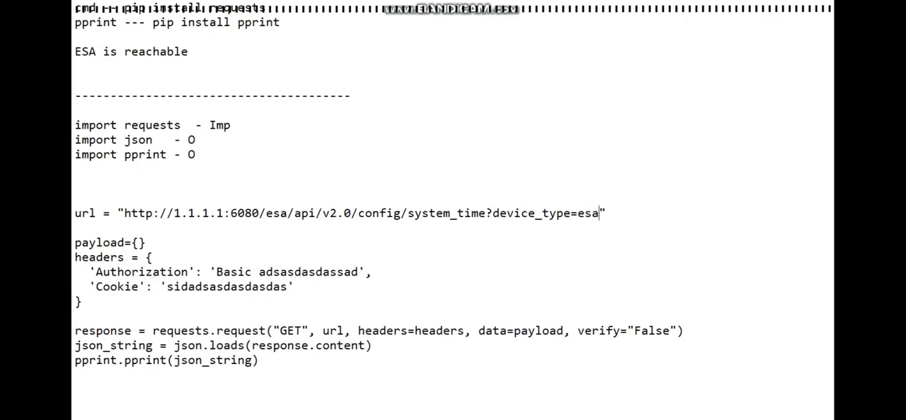
Step: Remove the empty payload={} line and highlight the Basic Authorization credential
double_click(108, 242)
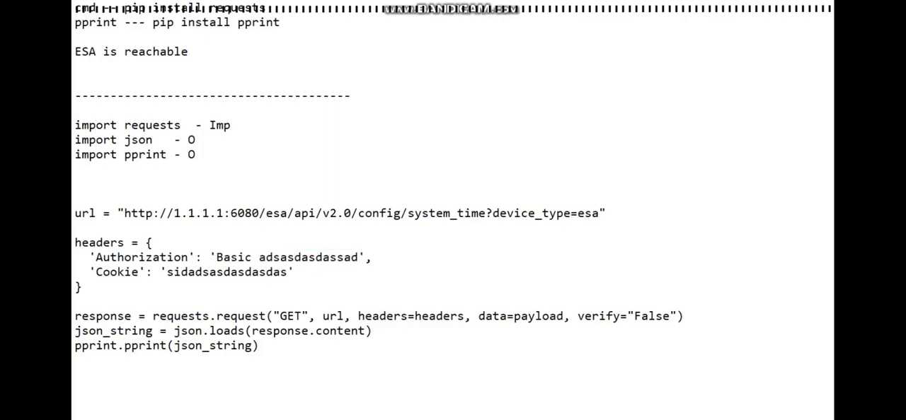
double_click(234, 257)
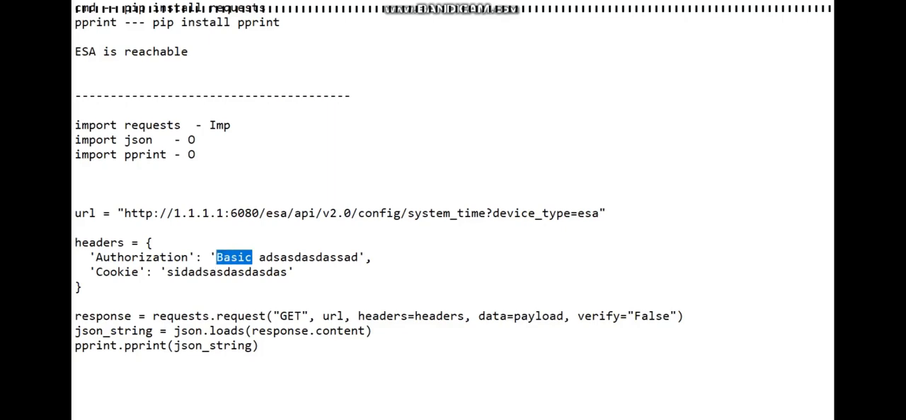
double_click(307, 257)
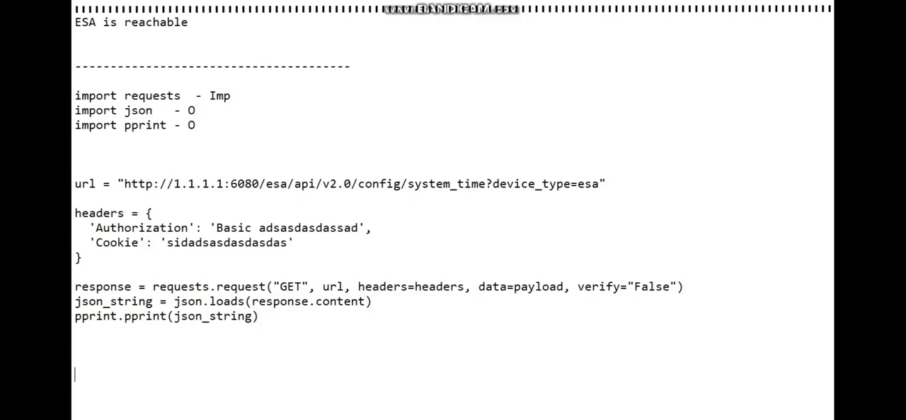
Step: Type 'username:password' below the script and highlight the Authorization credential string
type("user")
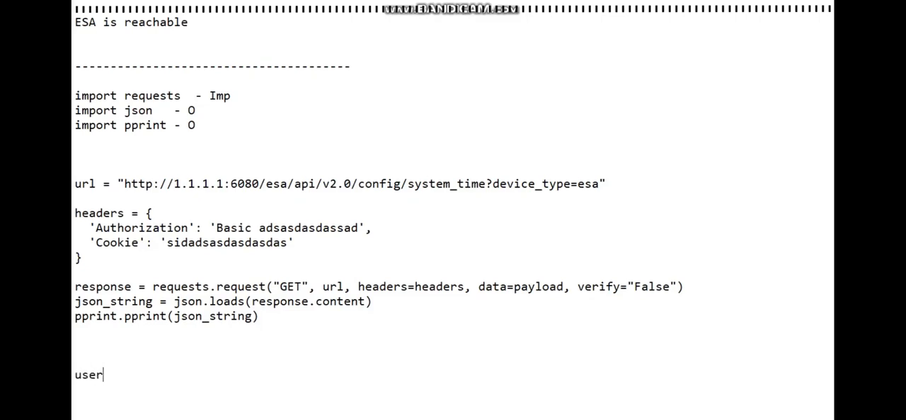
type("name")
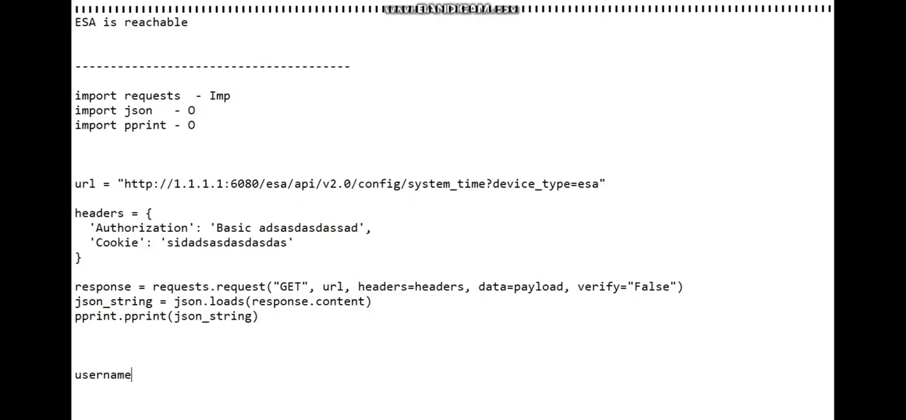
type(":pass")
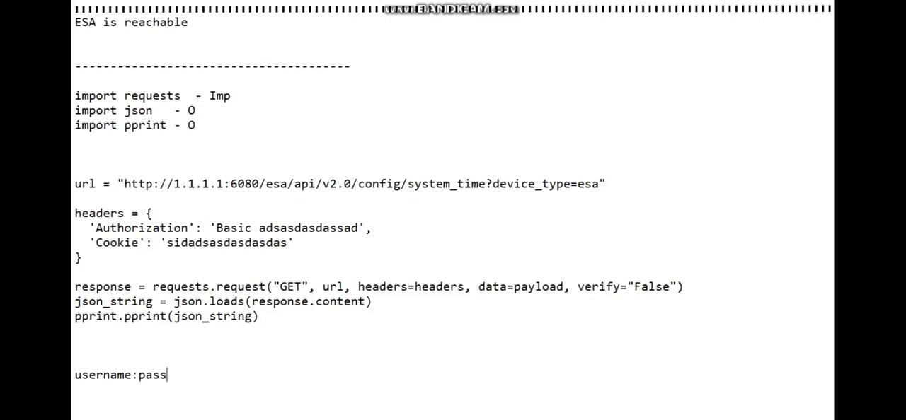
type("word")
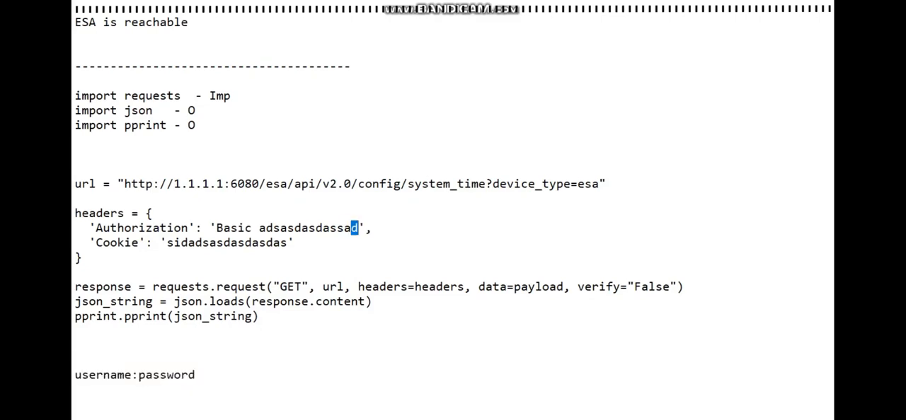
double_click(308, 228)
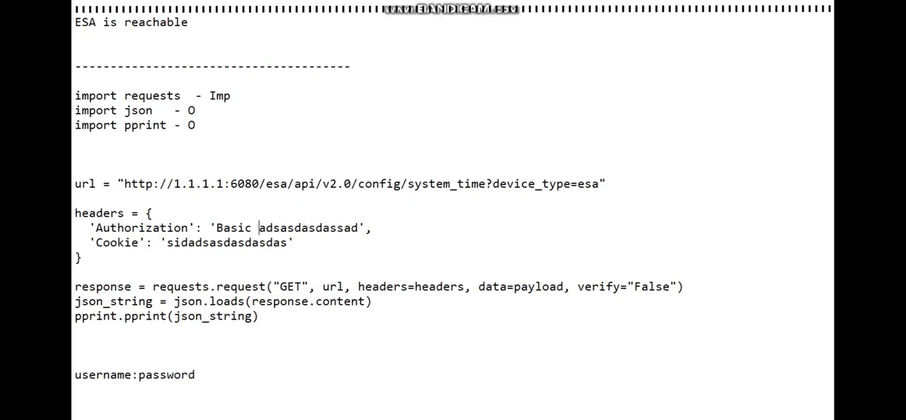
double_click(308, 228)
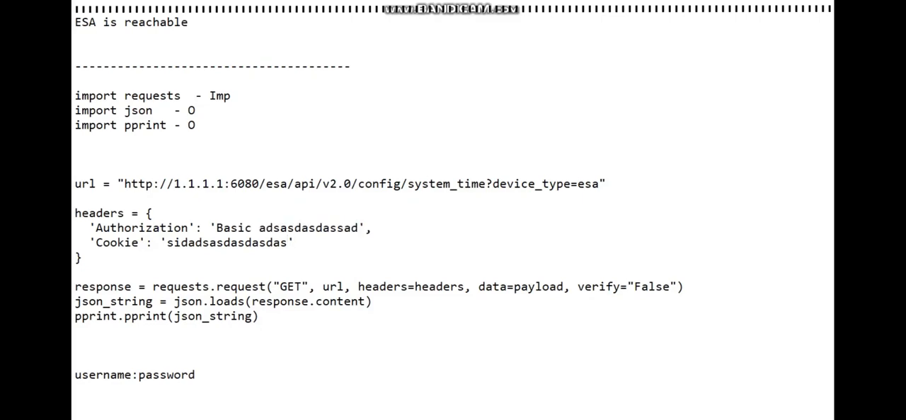
Step: Shorten the Cookie header value to 's', then review the GET and url arguments
double_click(226, 242)
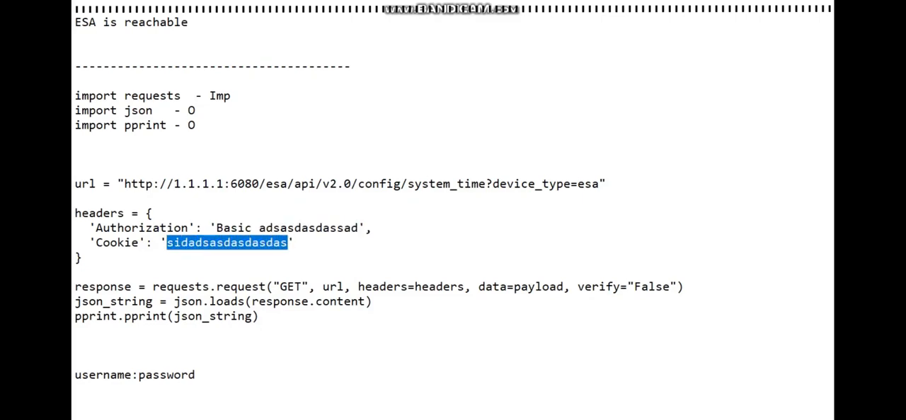
key("Delete")
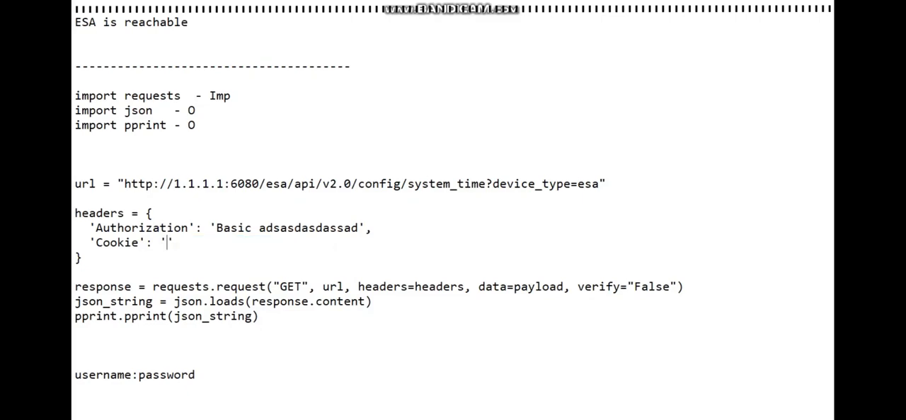
type("s")
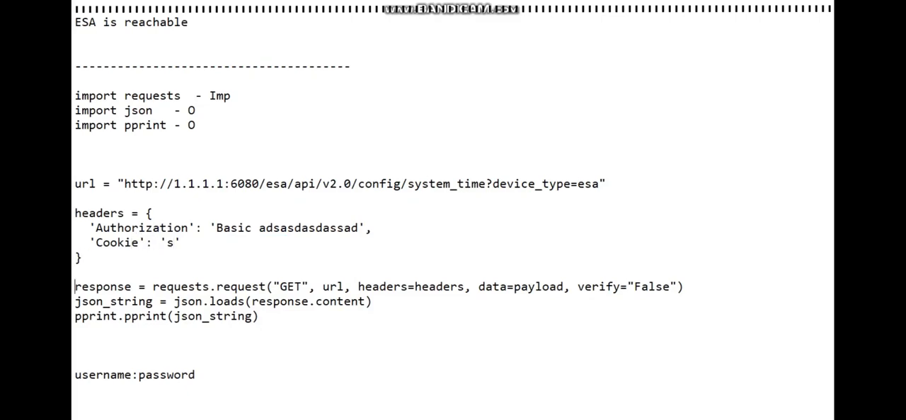
double_click(102, 286)
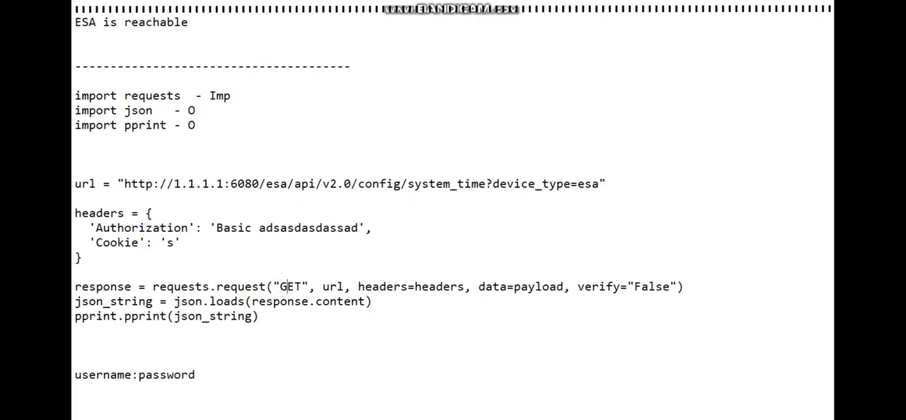
double_click(292, 286)
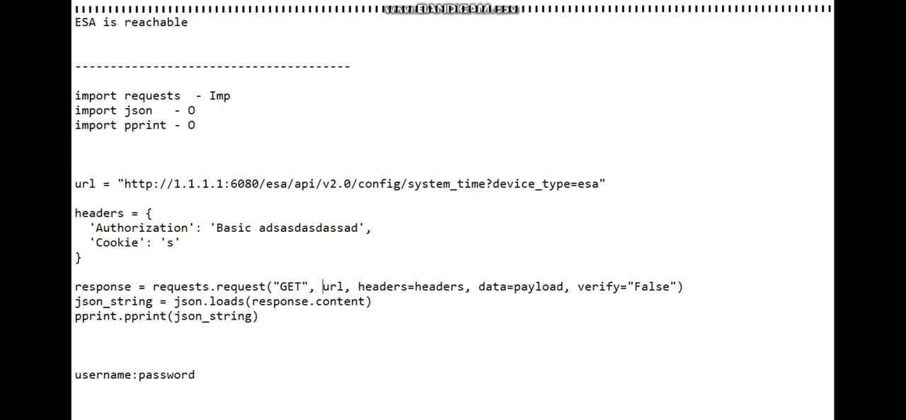
double_click(295, 287)
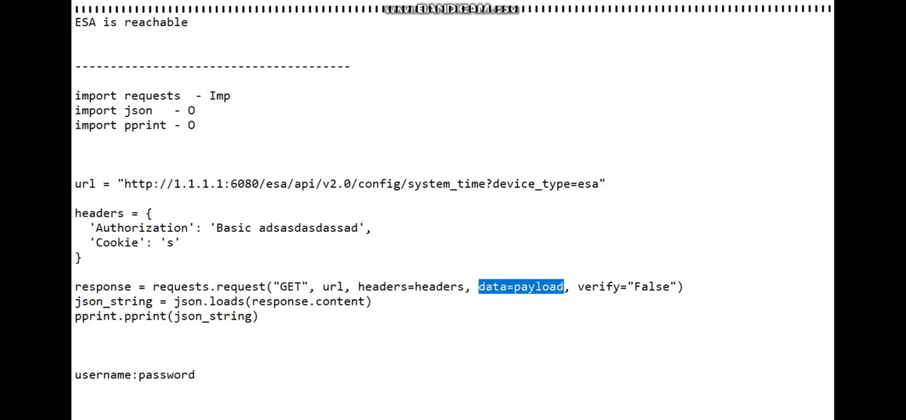
Step: Delete data=payload so the request sends only url, headers and verify="False"
key("Delete")
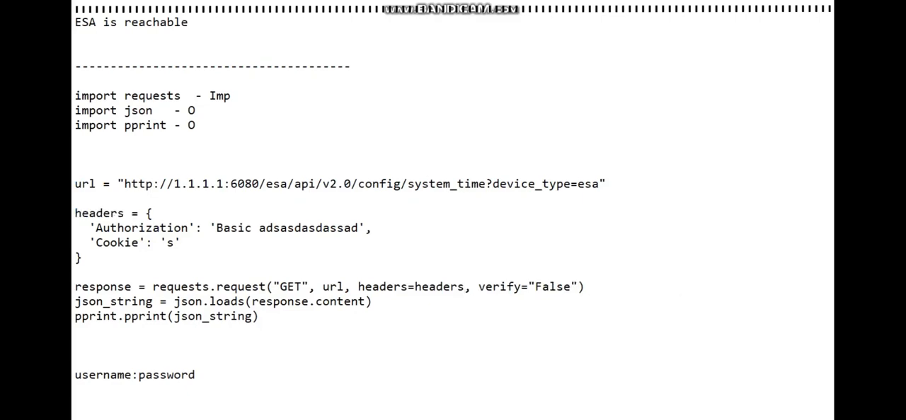
left_click_drag(486, 286, 576, 286)
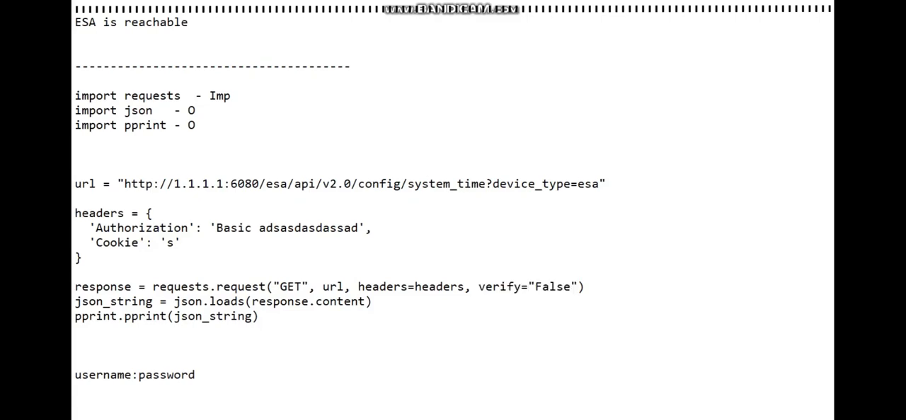
left_click_drag(493, 286, 577, 286)
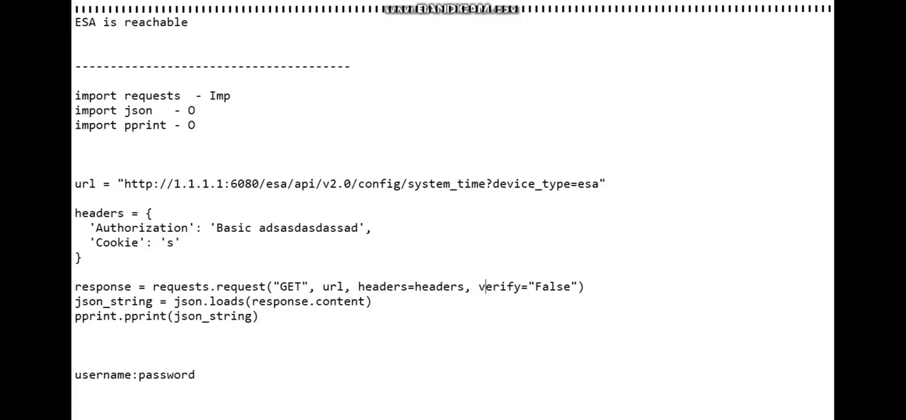
double_click(528, 287)
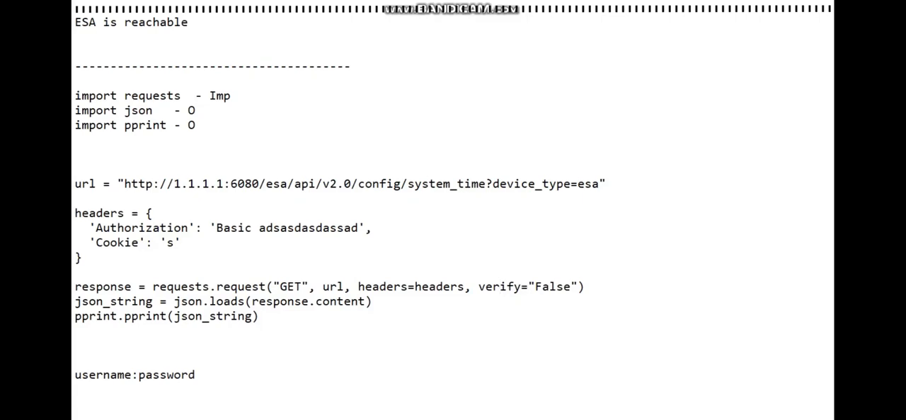
left_click_drag(478, 286, 570, 286)
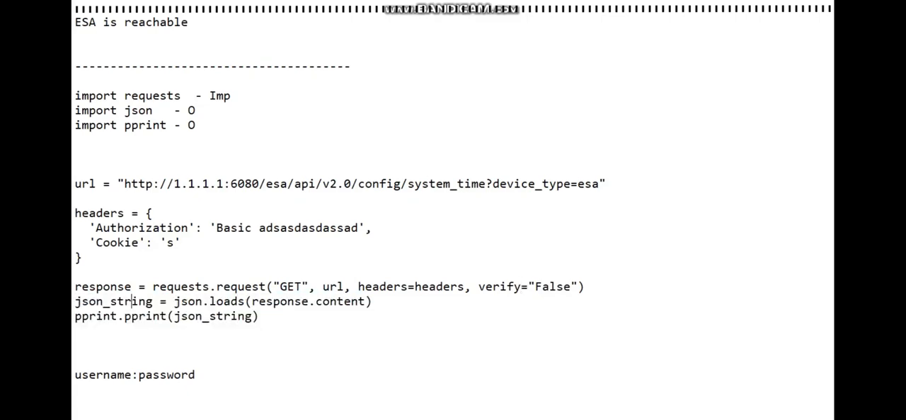
Step: Walk through json_string and json.loads of response content, then drop the username:password line
double_click(226, 302)
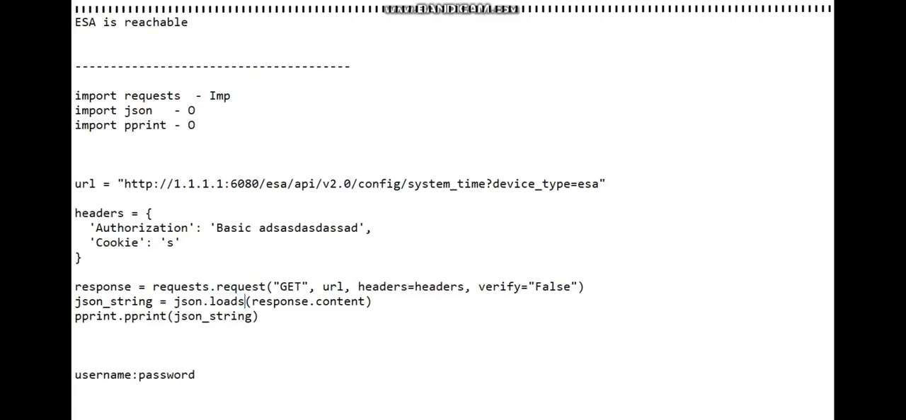
left_click_drag(286, 300, 365, 301)
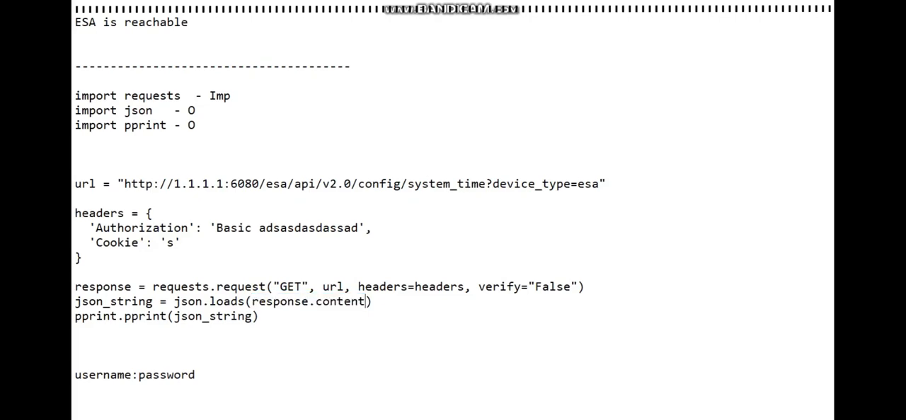
double_click(226, 302)
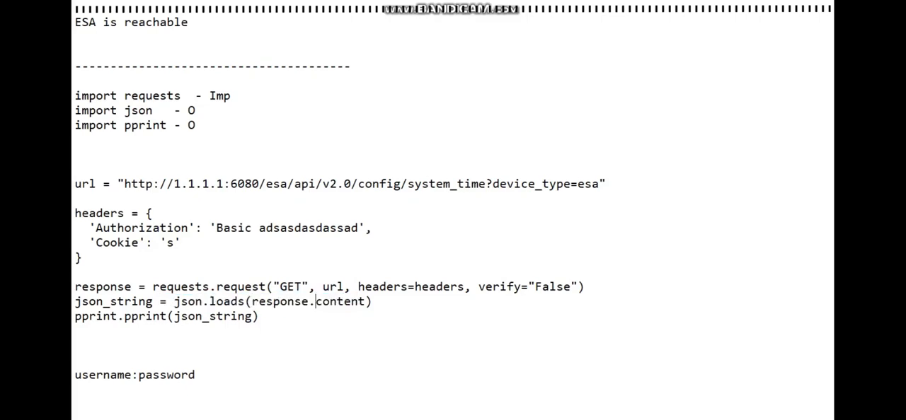
double_click(103, 286)
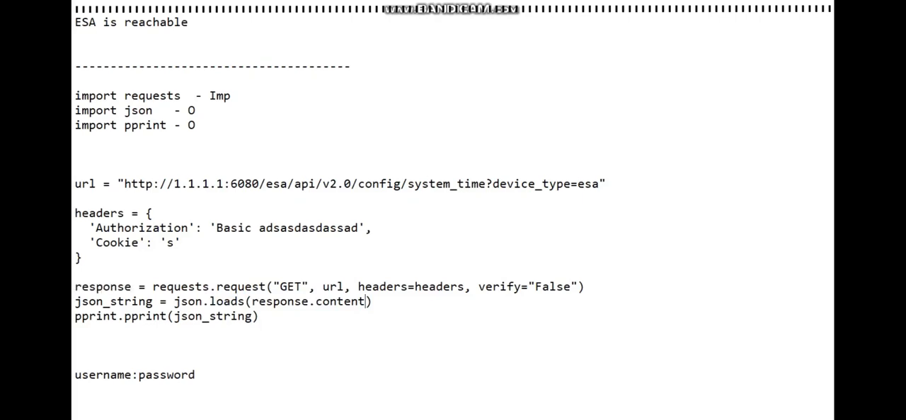
double_click(337, 302)
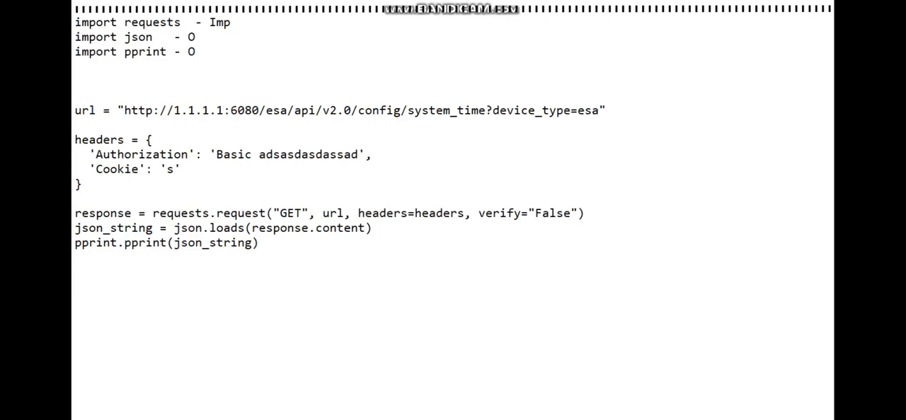
Step: Note 'idle' below the script, then highlight the latest fetched ESA system time output in IDLE Shell
type("idle")
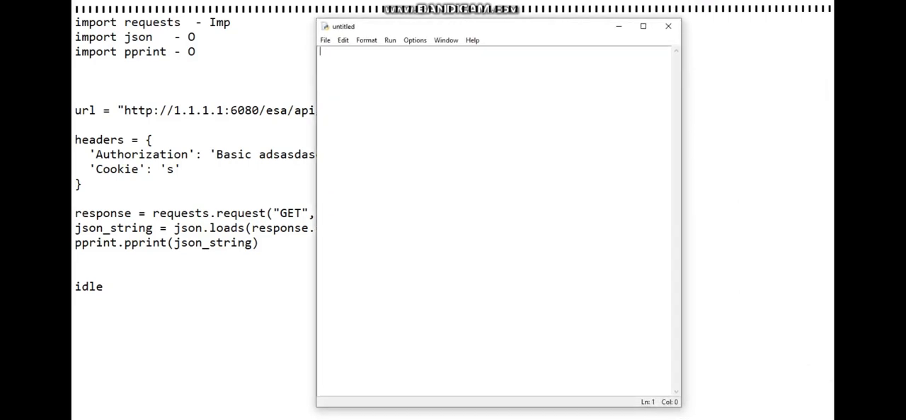
type("hjash")
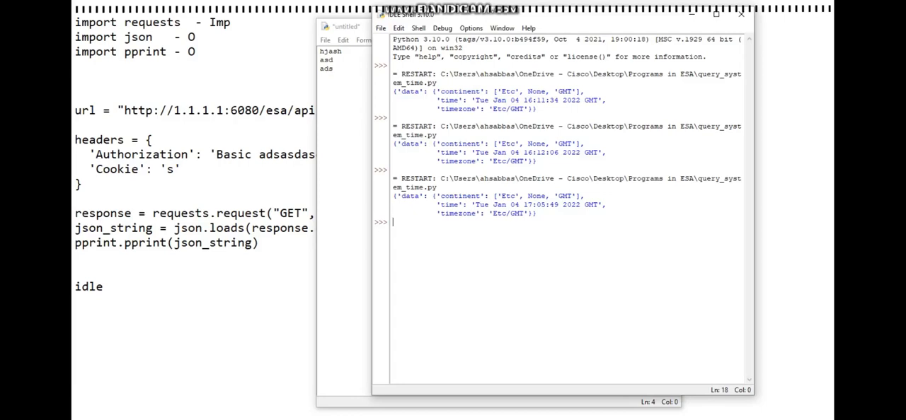
left_click_drag(395, 196, 538, 213)
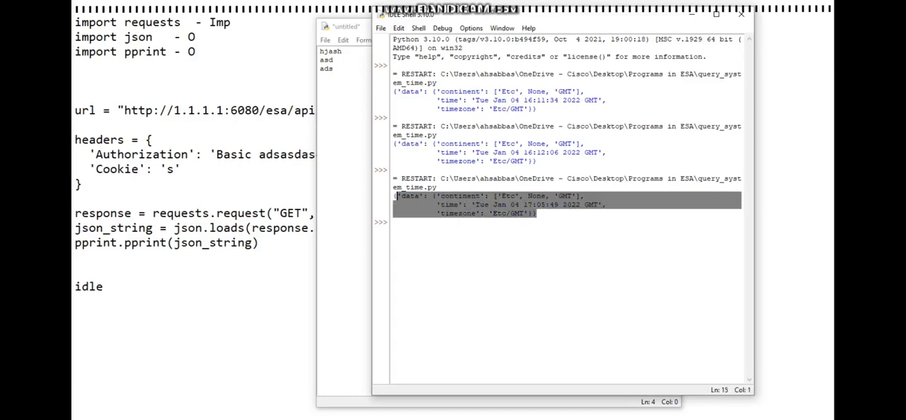